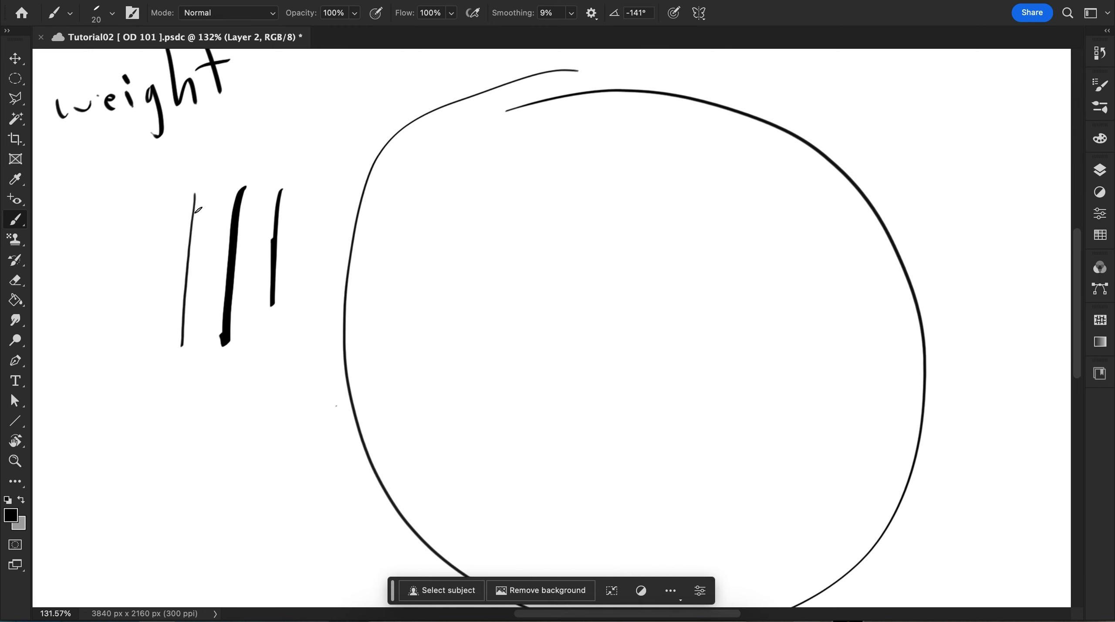
mouse_move(261, 313)
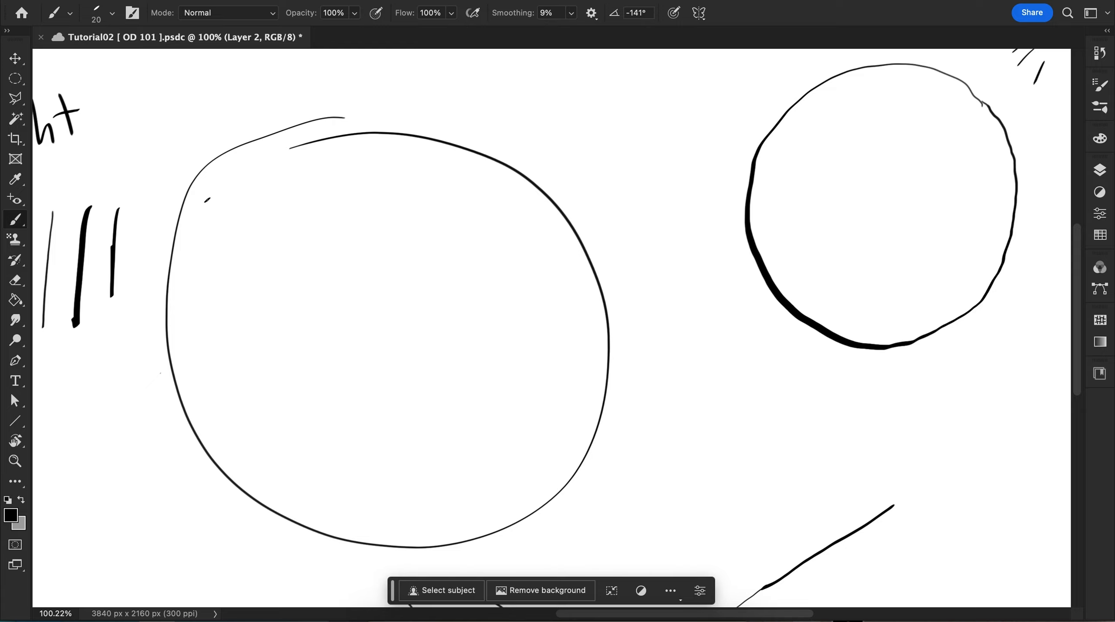
Draw a second circle with a heavier lower edge and a tapered diagonal stroke below
click(541, 280)
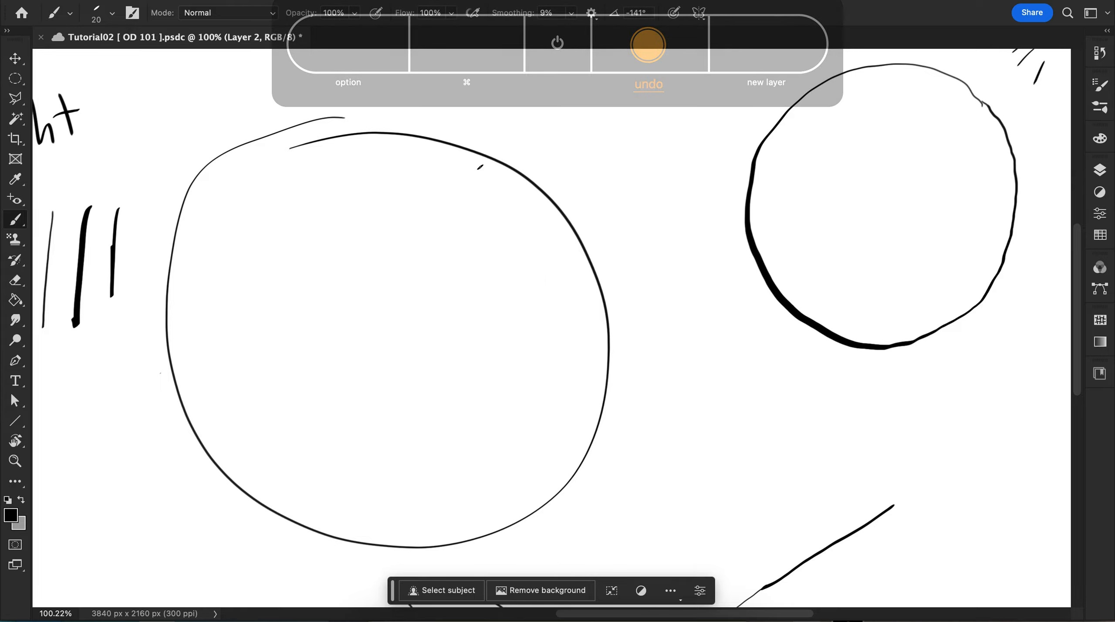
Draw a fourth tapered stroke parallel to the longest line, thin start to thick end
scroll(down, 3)
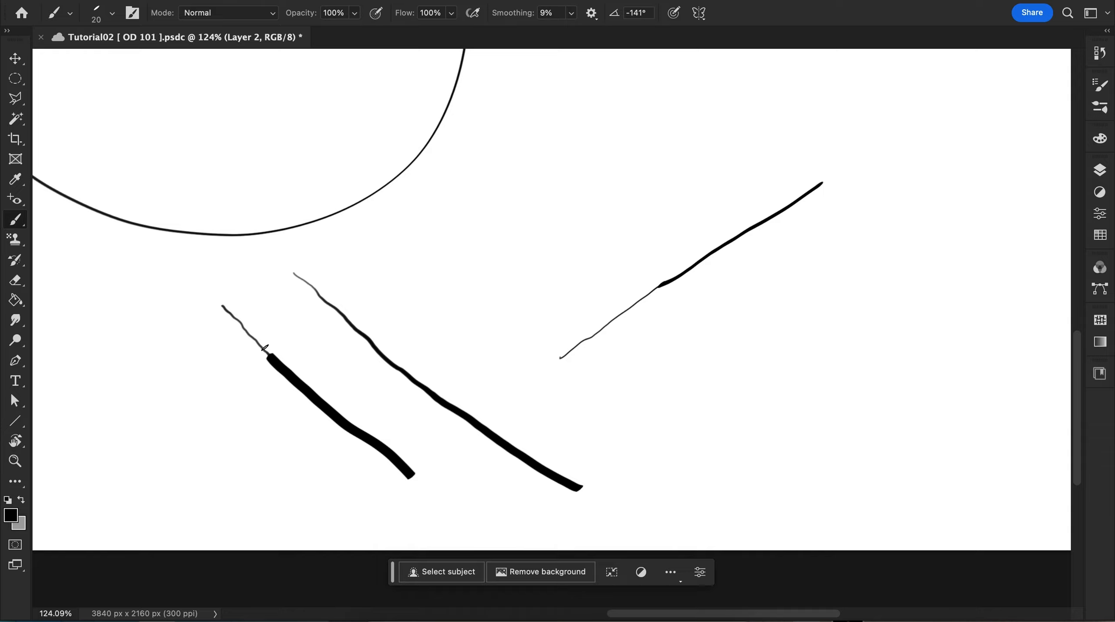
mouse_move(179, 320)
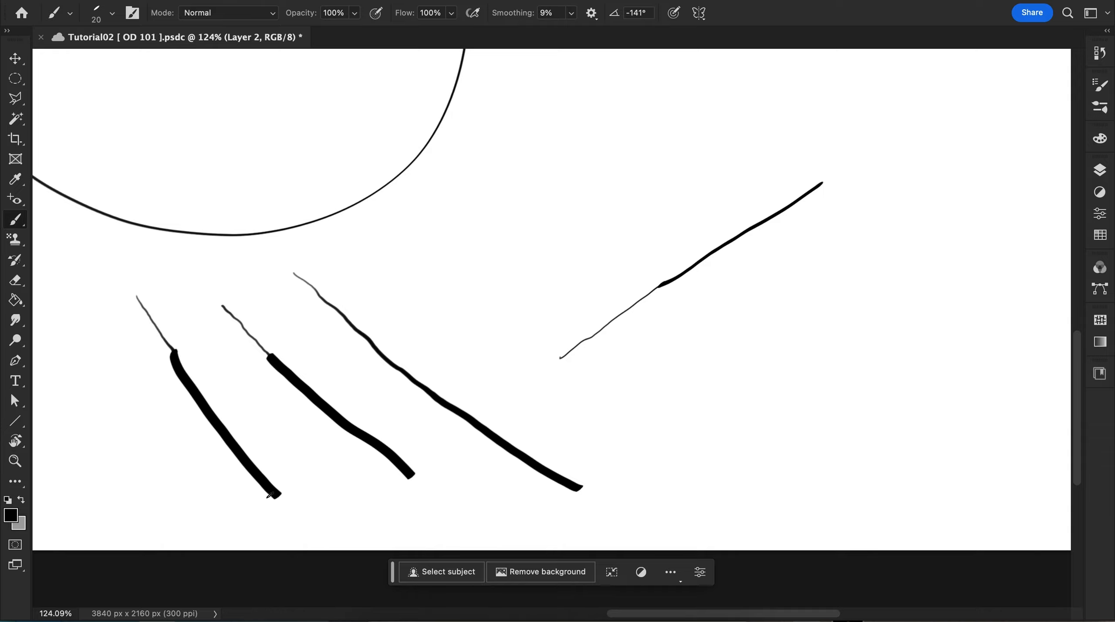
mouse_move(426, 327)
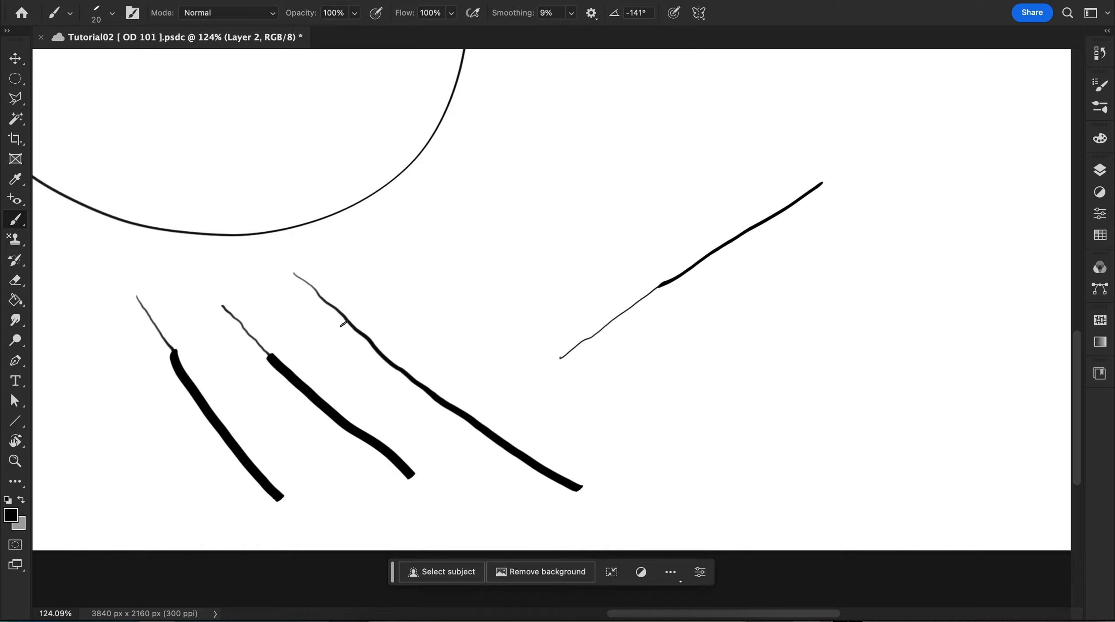
mouse_move(500, 441)
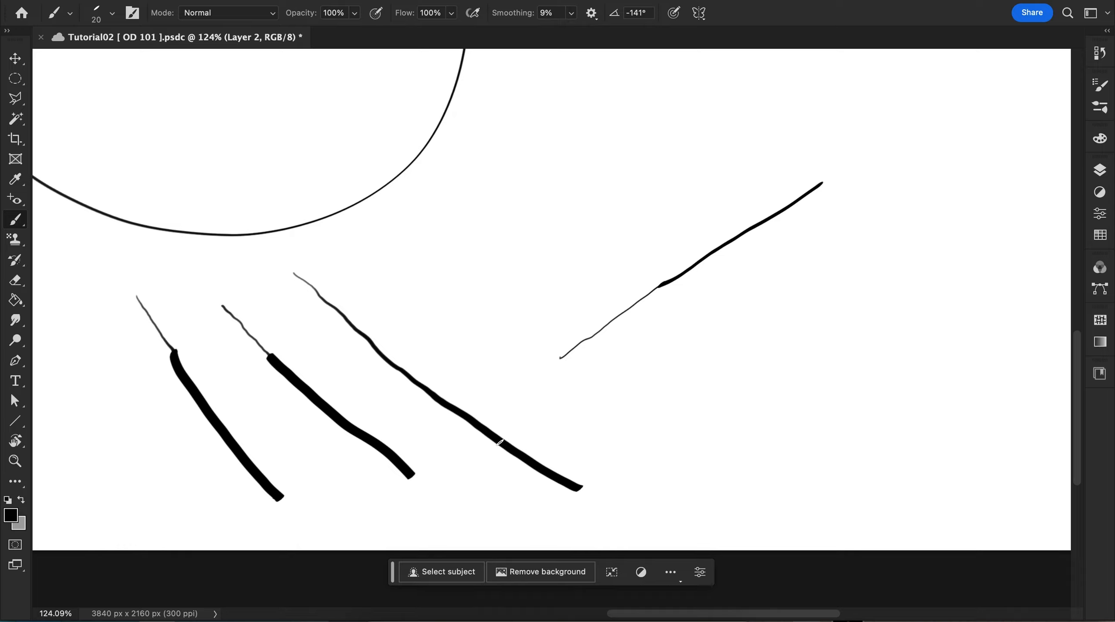
mouse_move(315, 263)
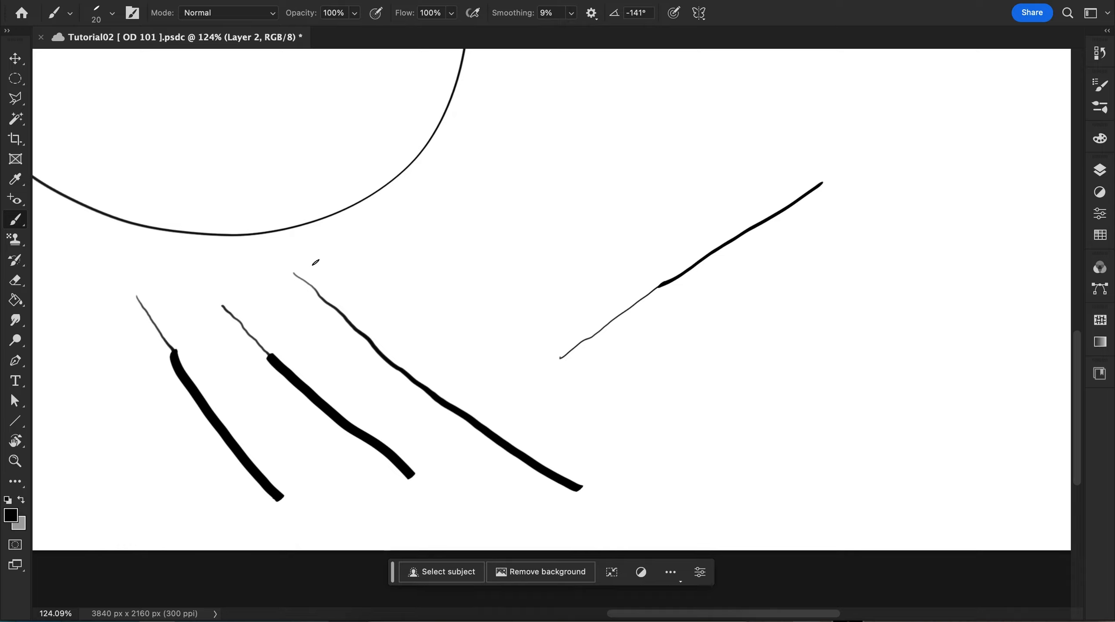
drag(313, 269, 382, 323)
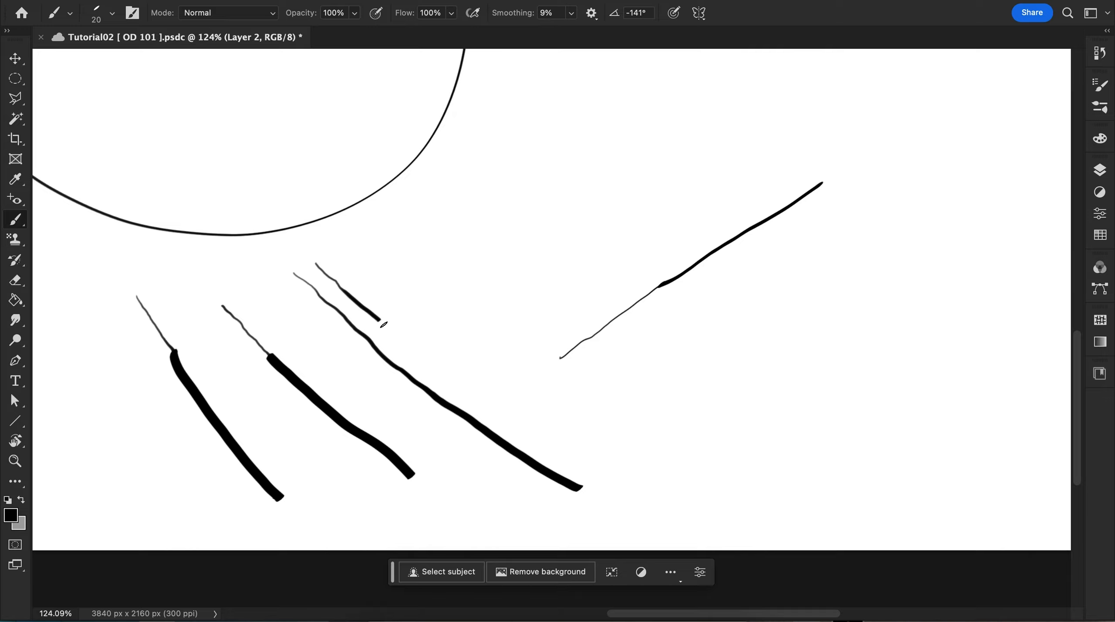
drag(380, 324, 490, 407)
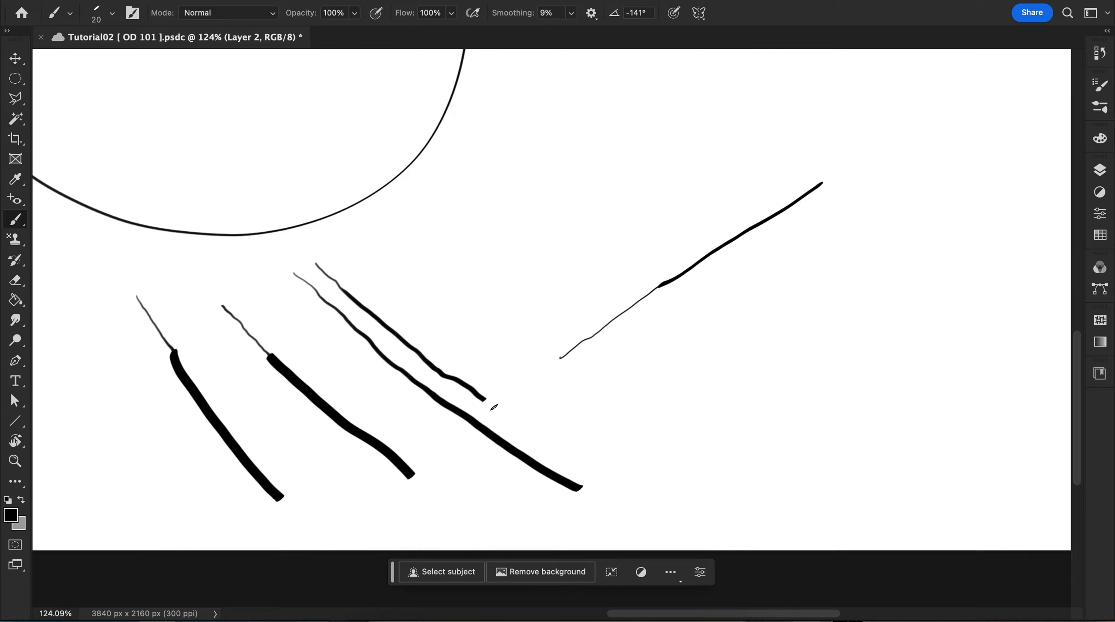
drag(490, 407, 626, 469)
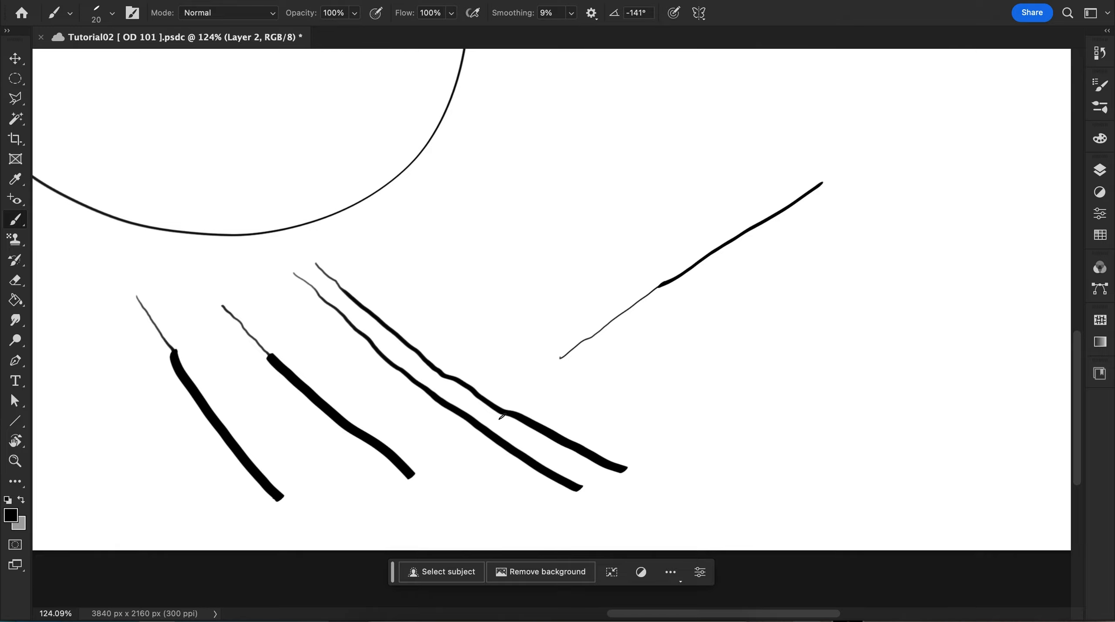
scroll(down, 3)
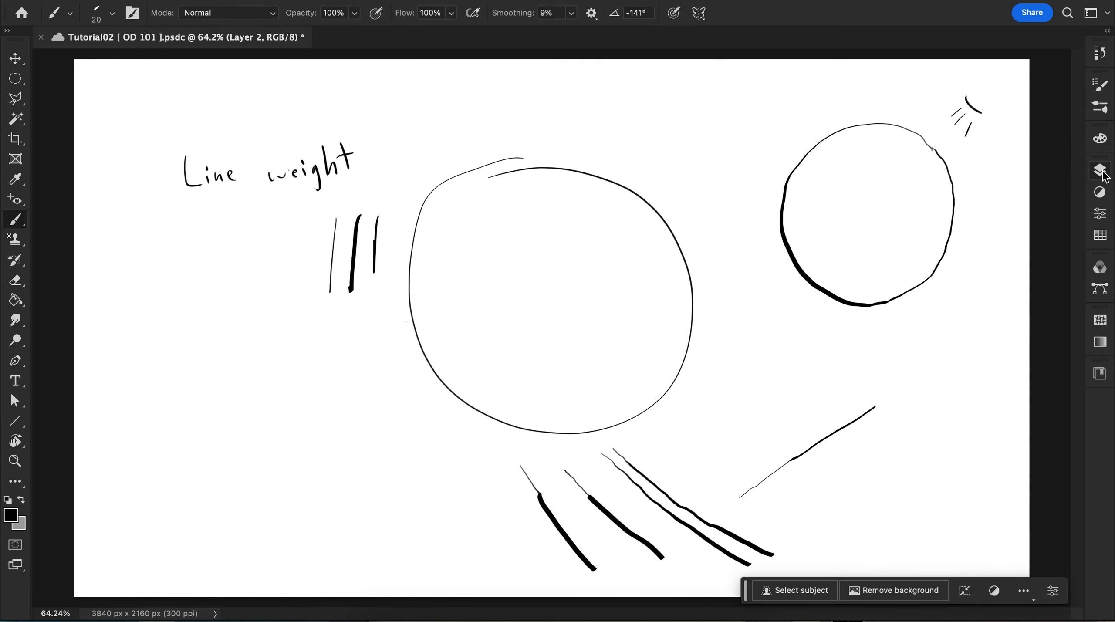
Hide Layer 2 and show the paintover group with the outlined pine cone photo
click(1100, 171)
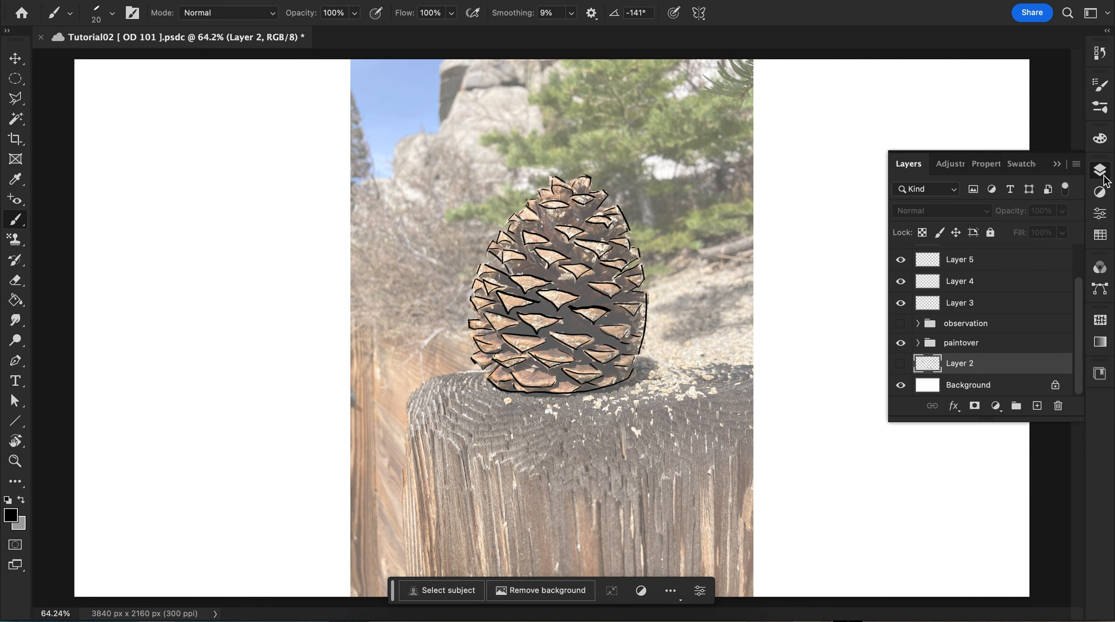
click(1099, 170)
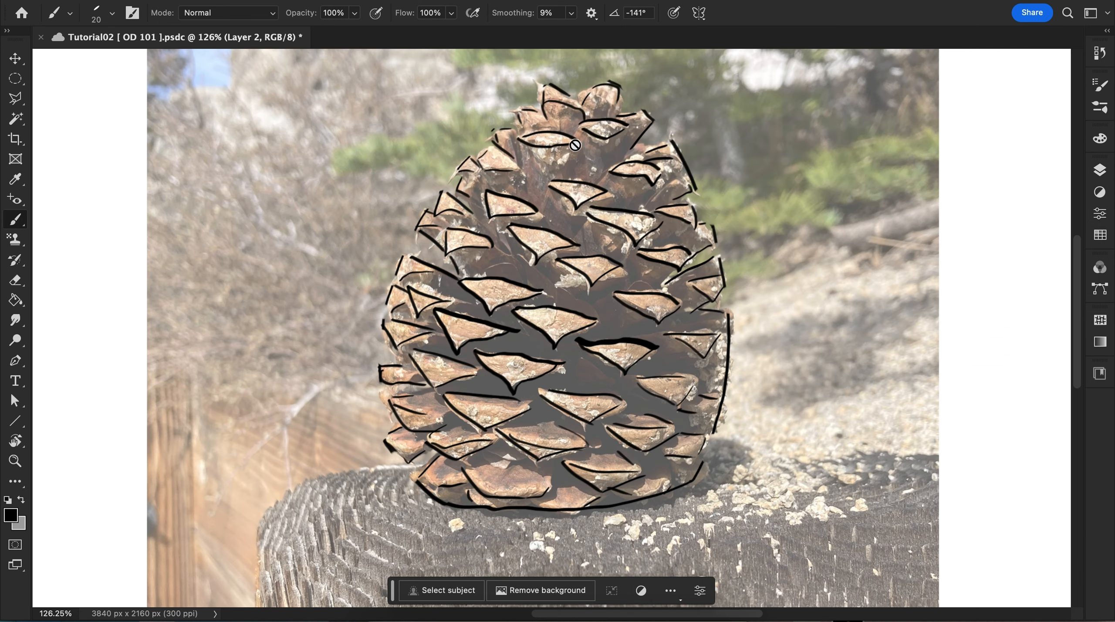
mouse_move(677, 235)
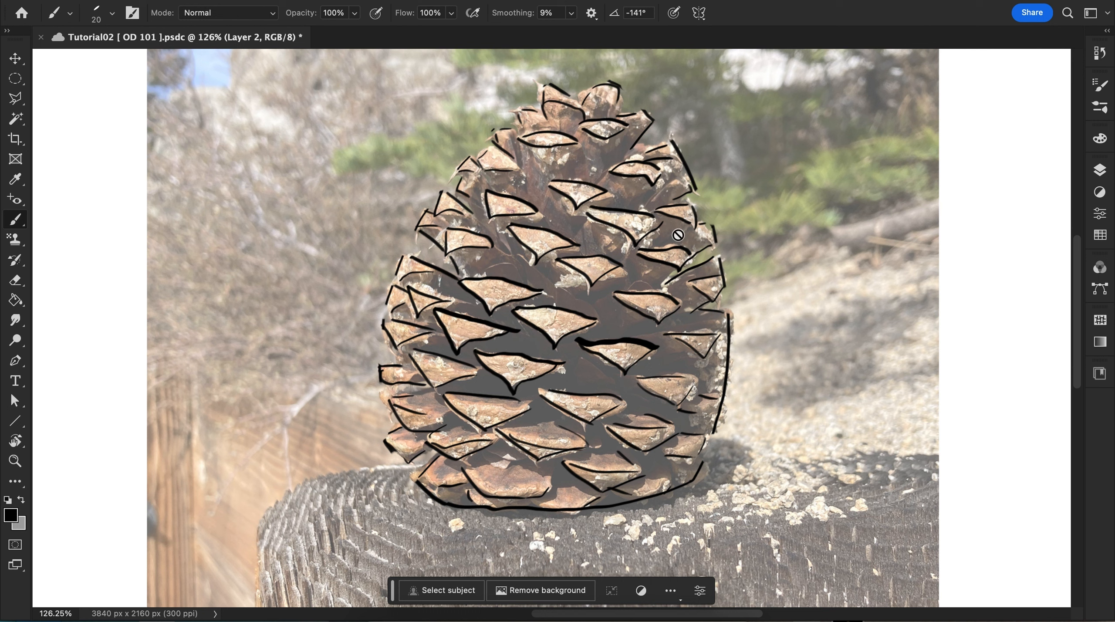
mouse_move(603, 311)
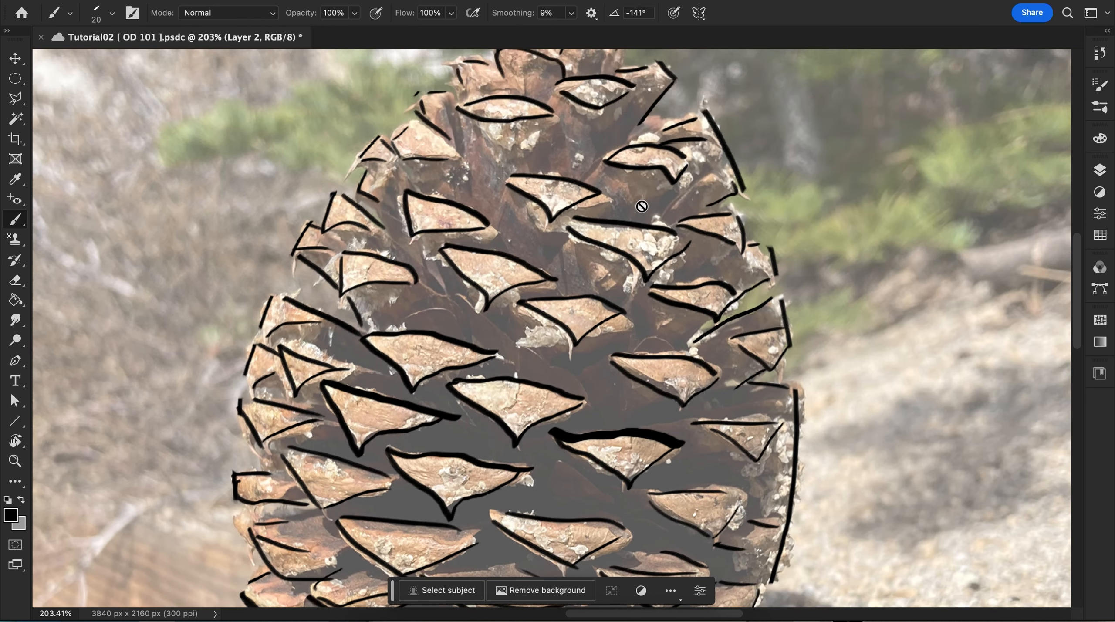
mouse_move(636, 277)
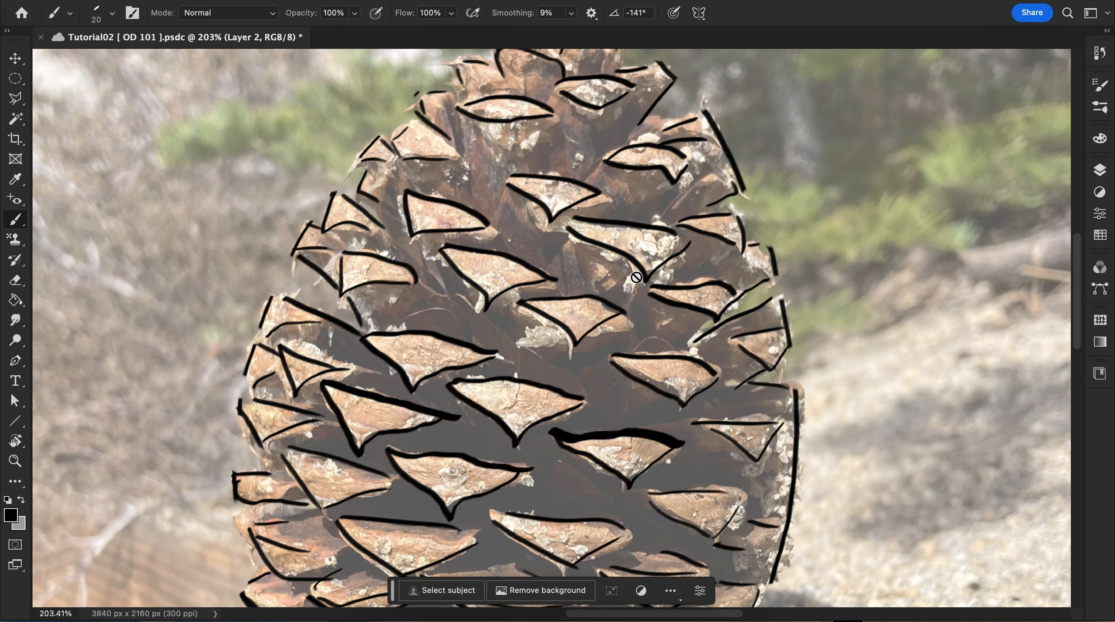
mouse_move(579, 267)
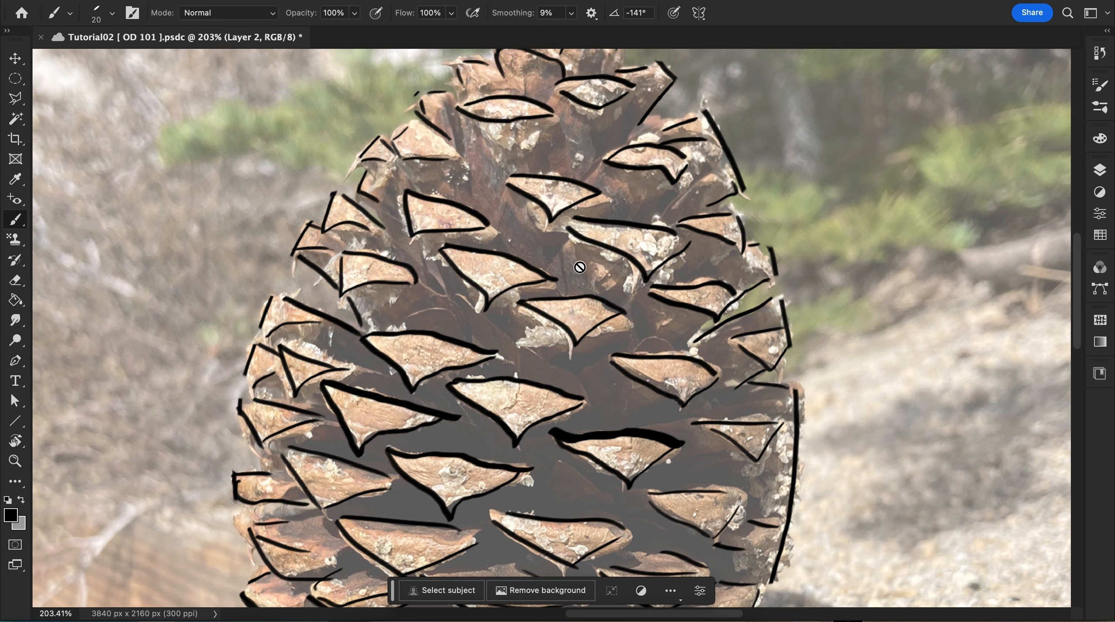
mouse_move(433, 219)
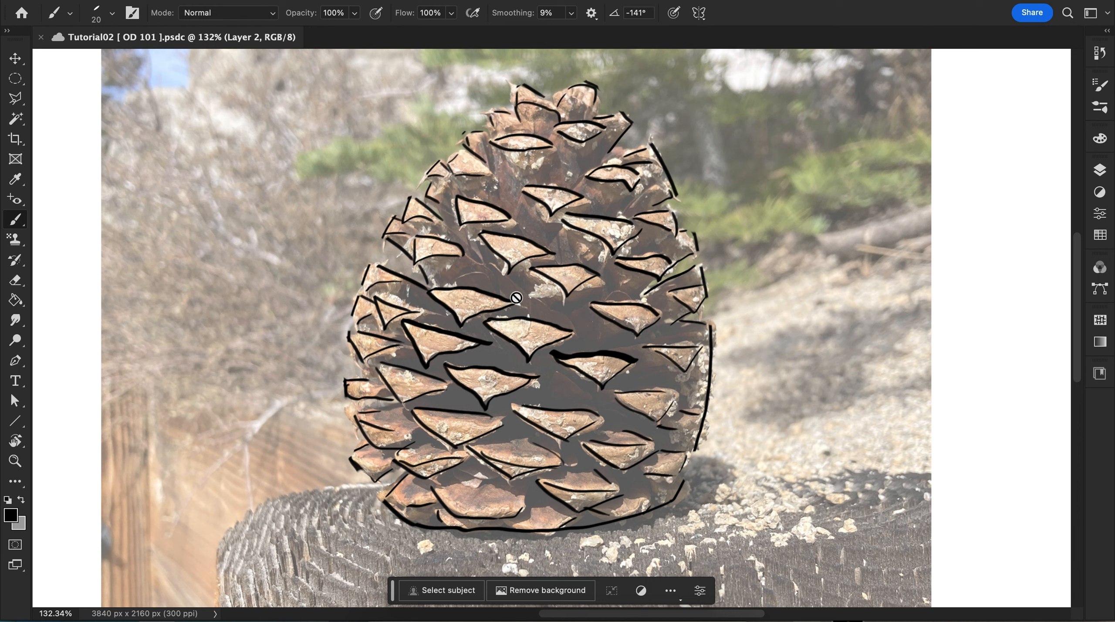
mouse_move(541, 268)
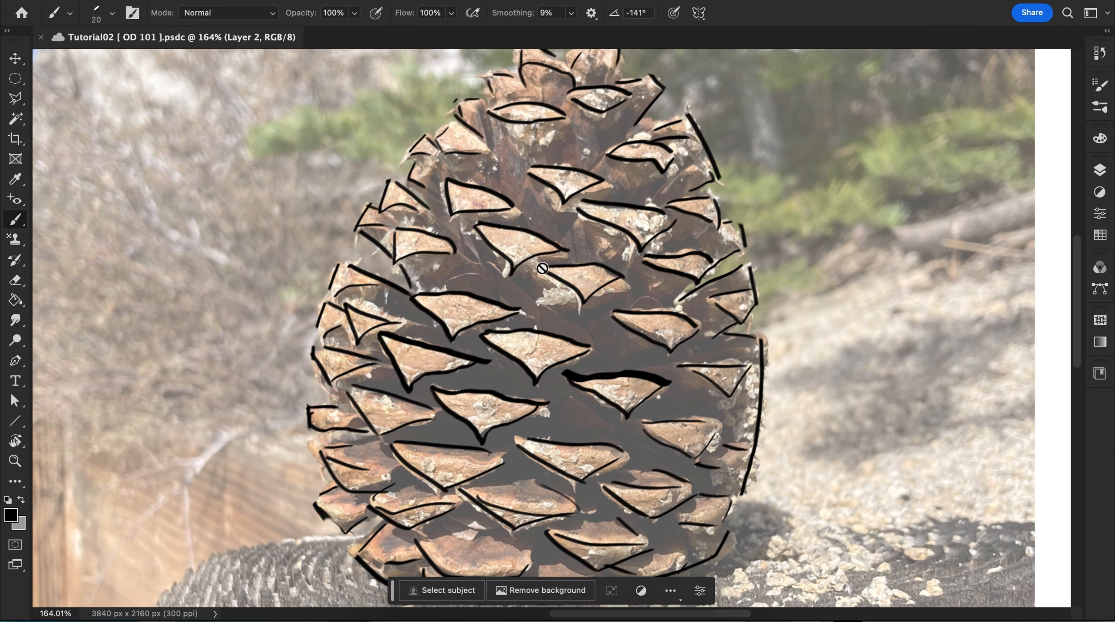
scroll(down, 3)
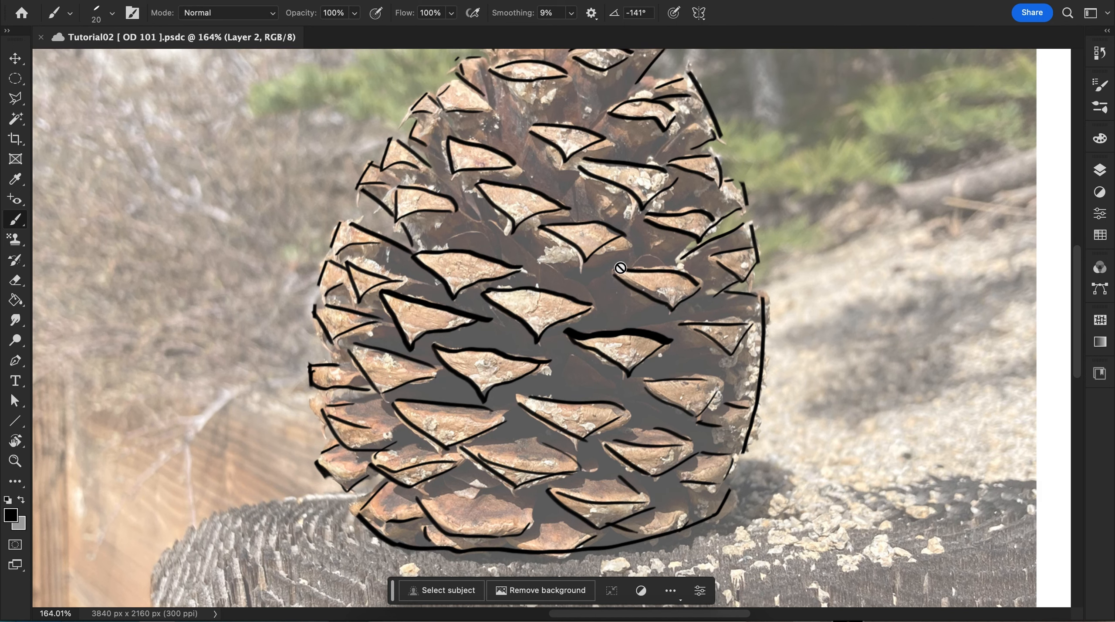
mouse_move(699, 457)
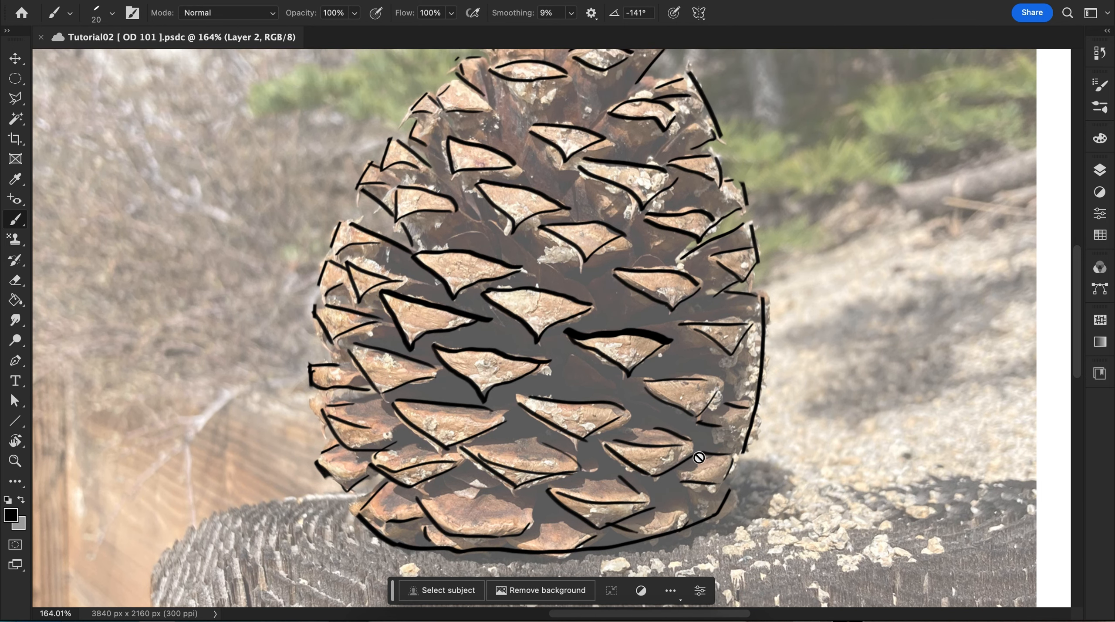
mouse_move(406, 453)
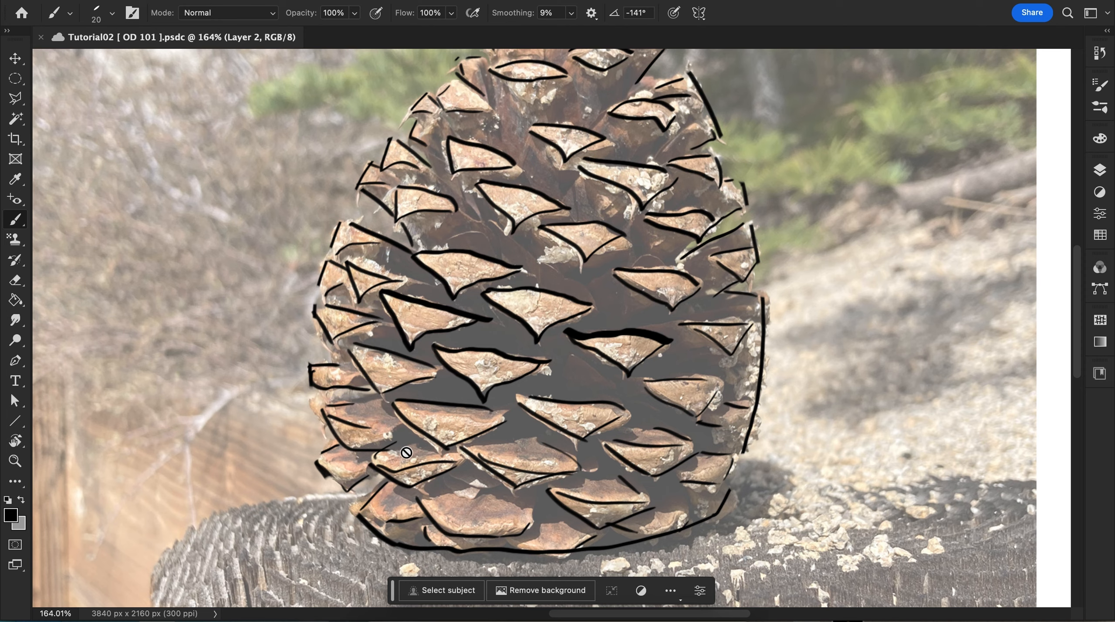
mouse_move(517, 427)
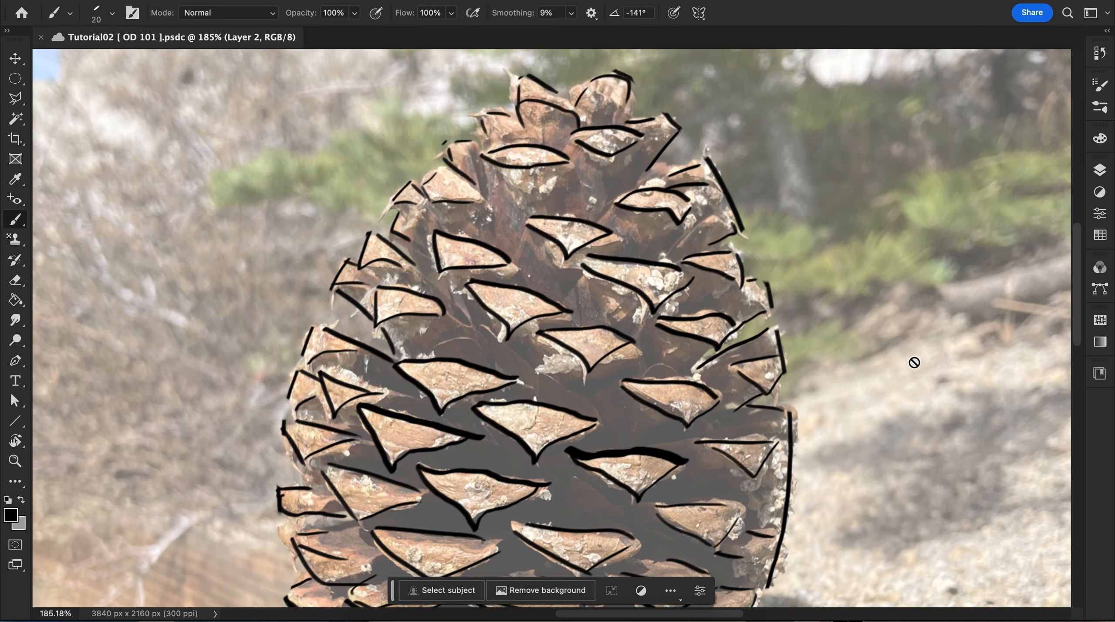
mouse_move(691, 273)
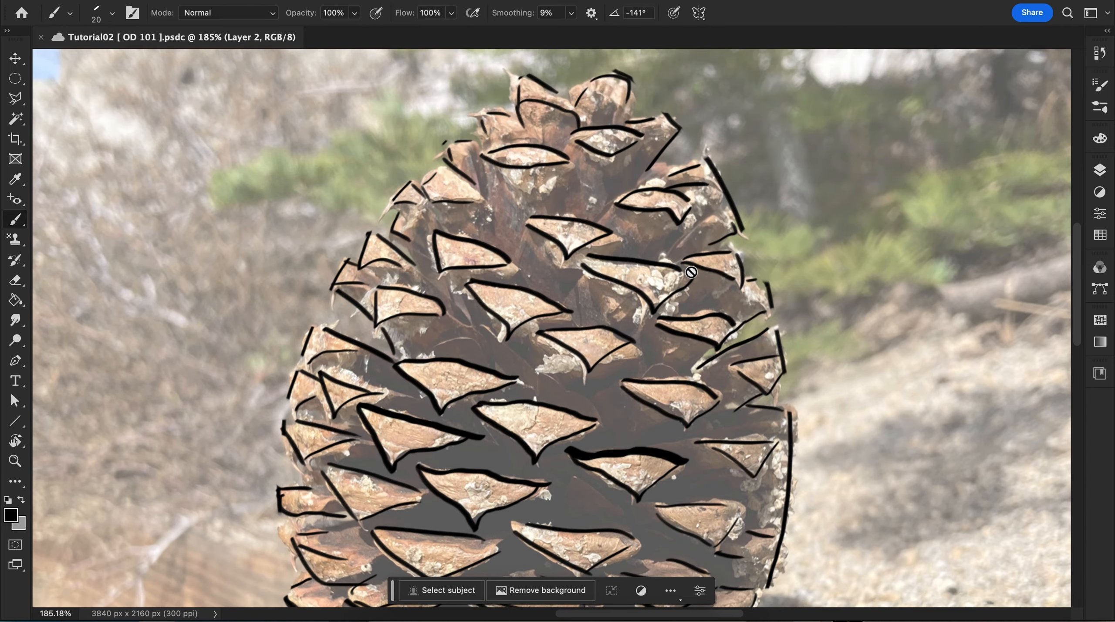
mouse_move(572, 306)
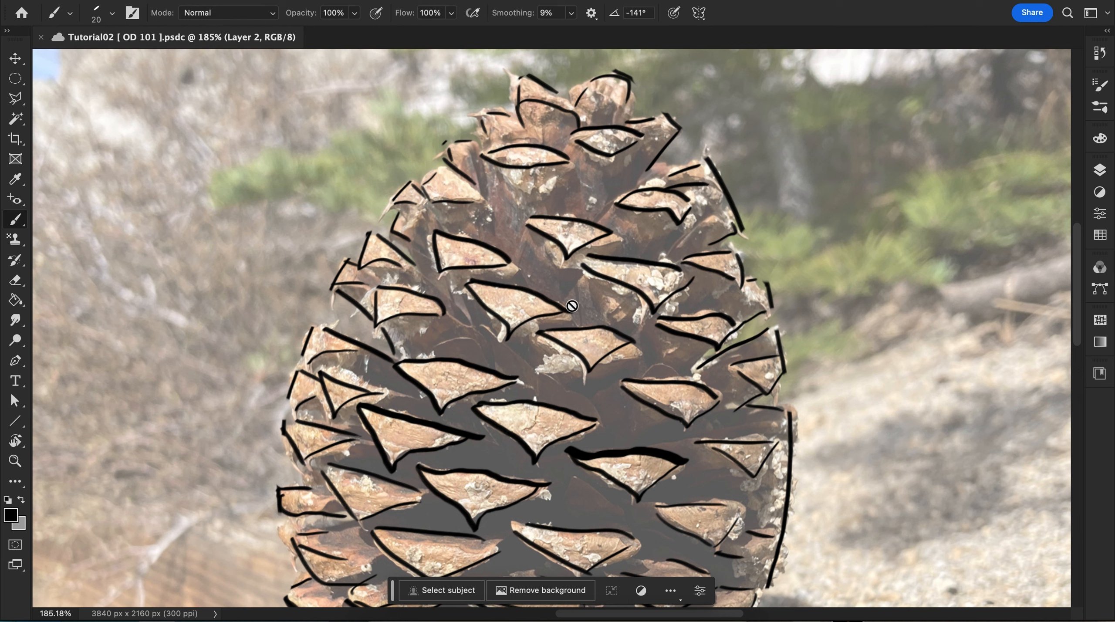
mouse_move(653, 294)
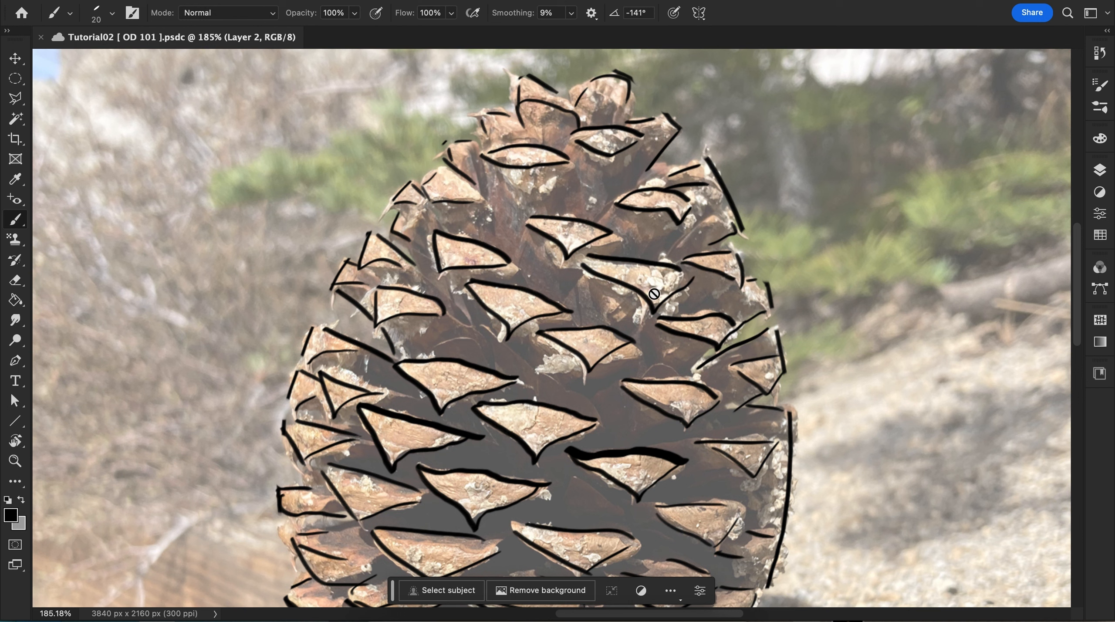
mouse_move(636, 316)
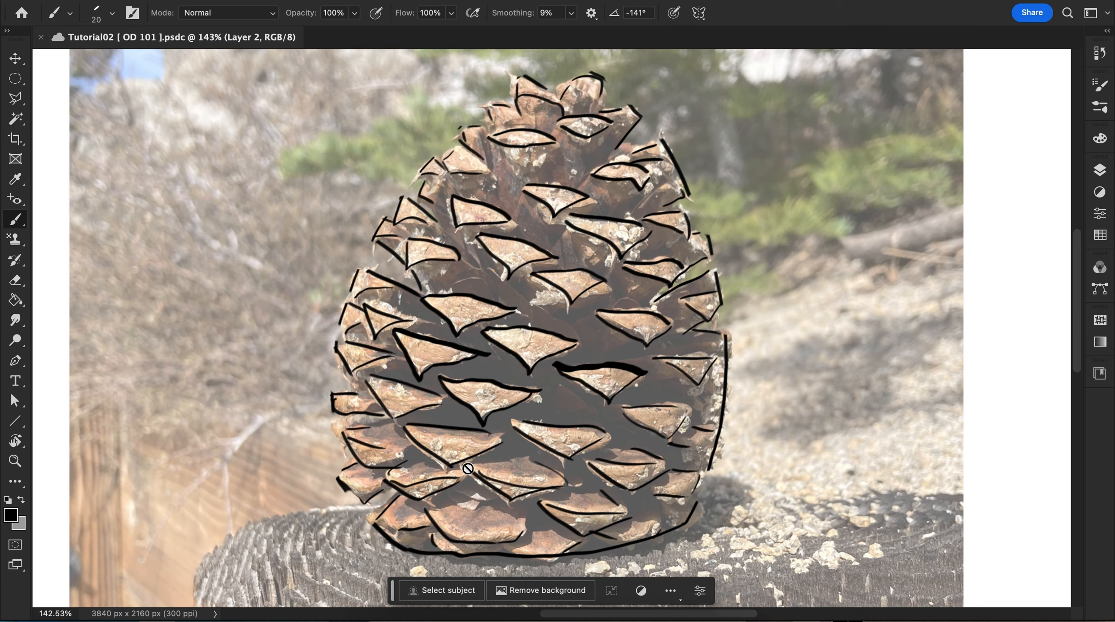
mouse_move(474, 92)
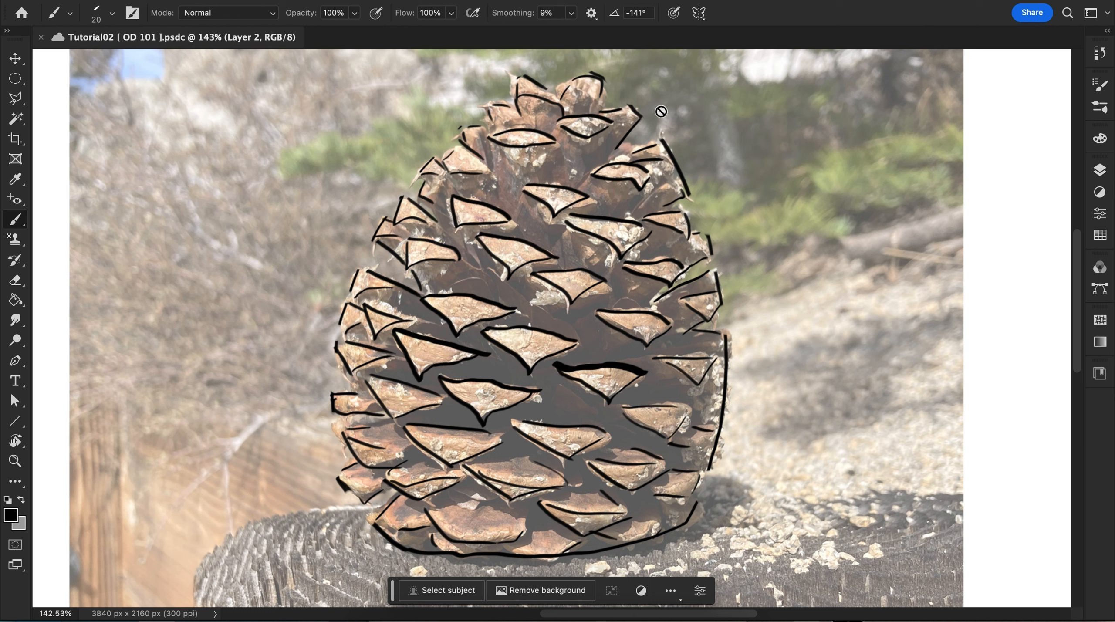
mouse_move(406, 298)
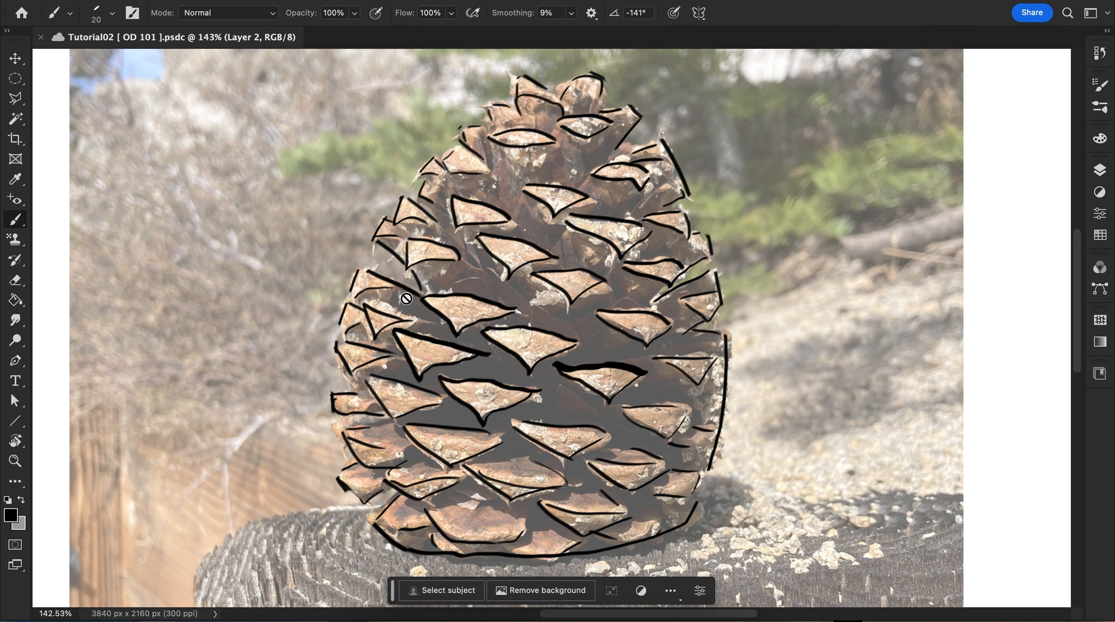
mouse_move(1100, 171)
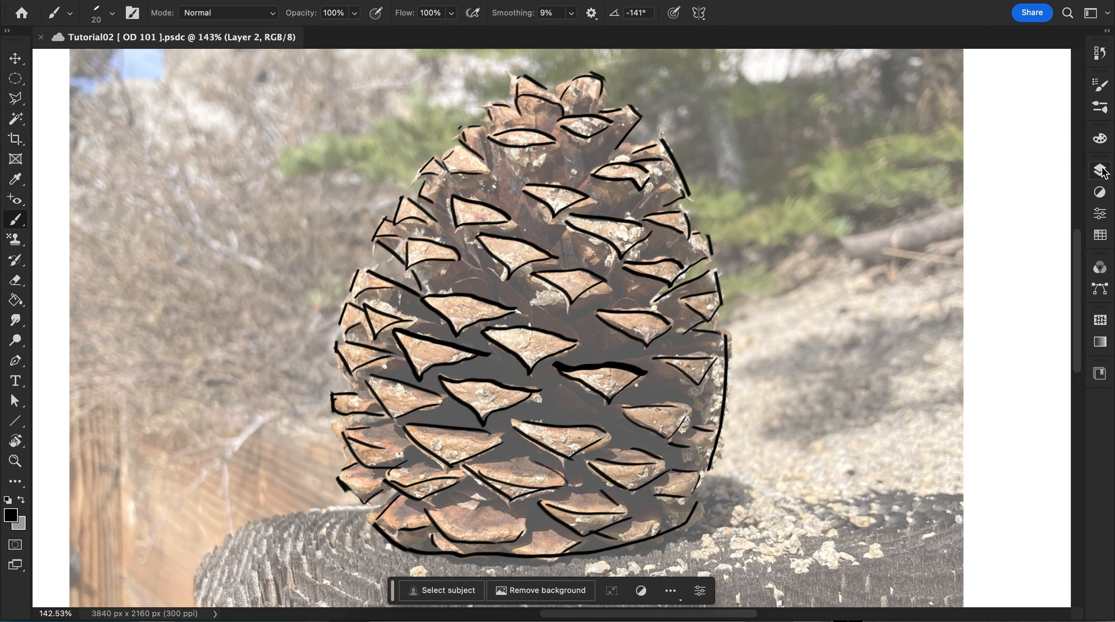
Zoom out to show the pine cone line drawing beside its reference photo
click(1099, 169)
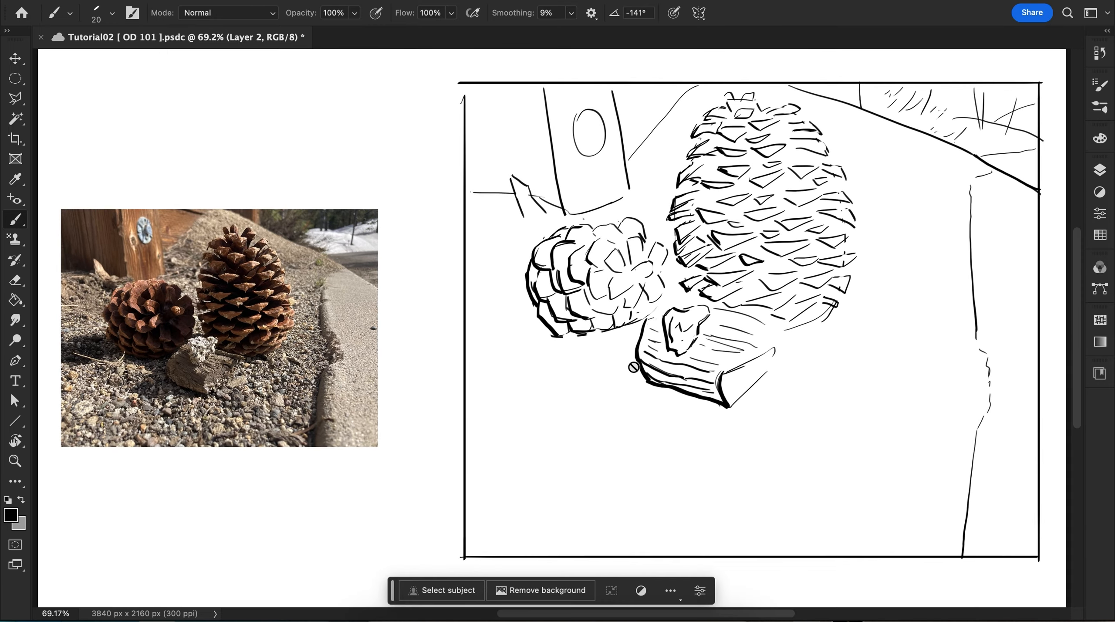
mouse_move(234, 298)
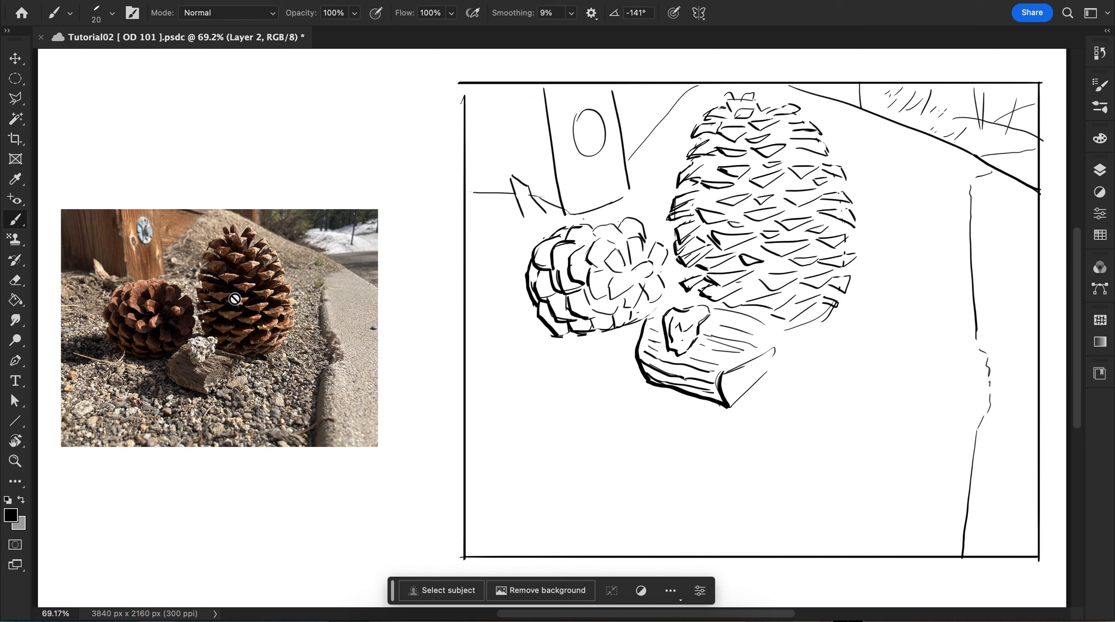
mouse_move(151, 327)
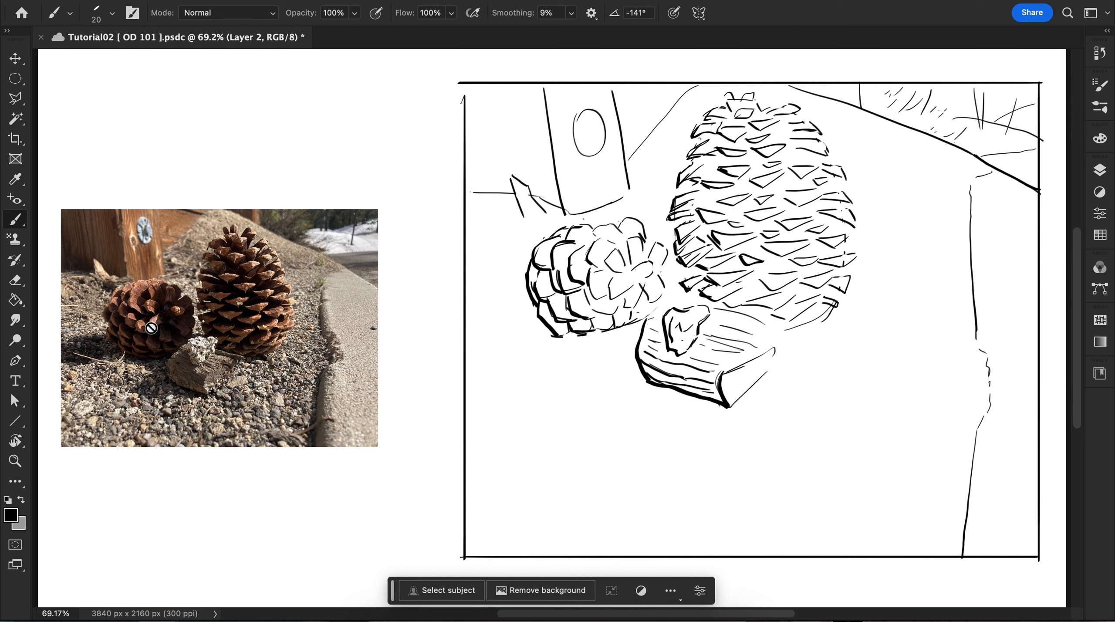
mouse_move(569, 285)
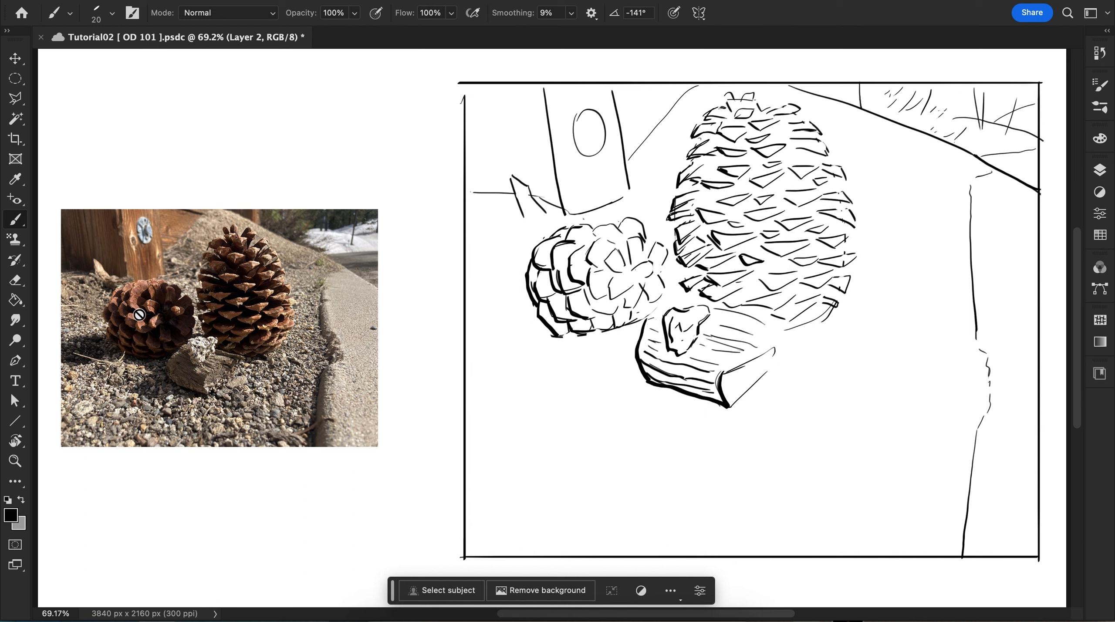
mouse_move(45, 254)
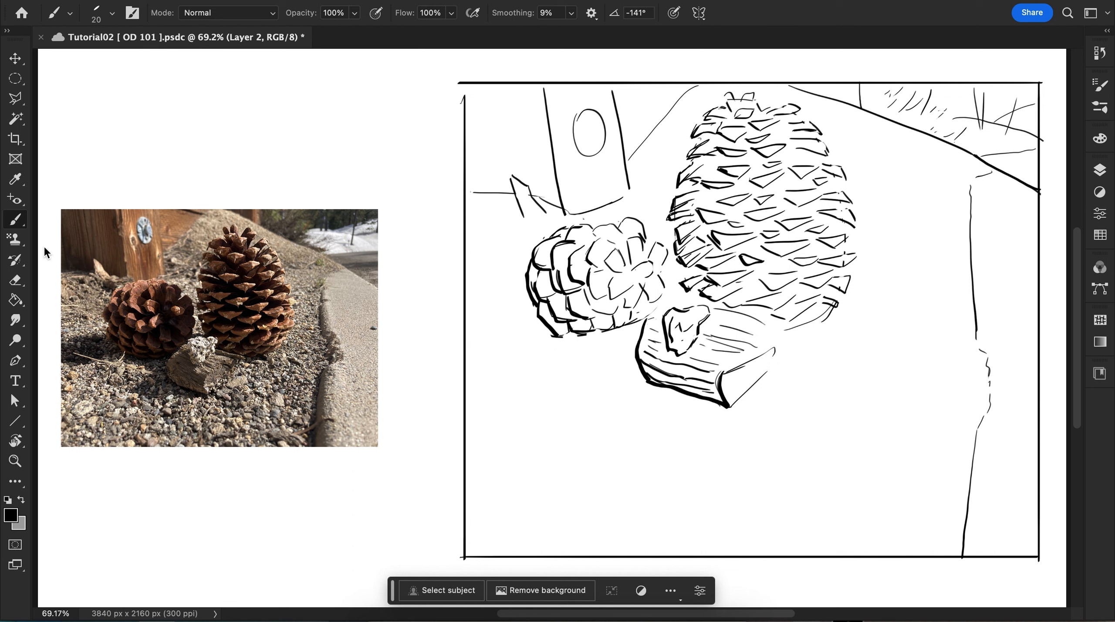
mouse_move(366, 341)
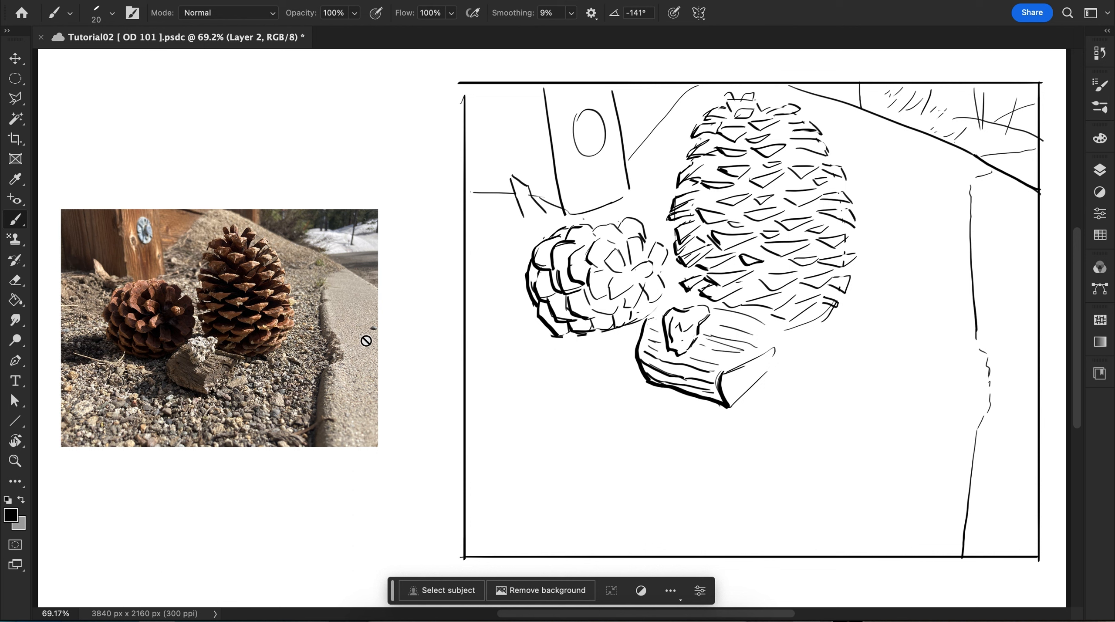
mouse_move(302, 326)
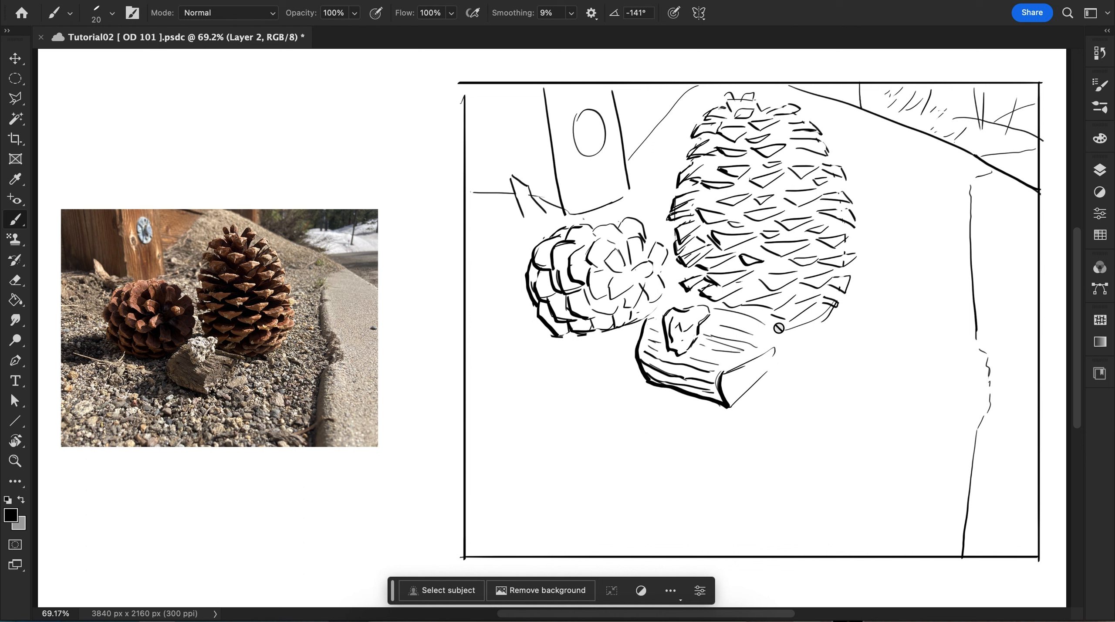
mouse_move(182, 437)
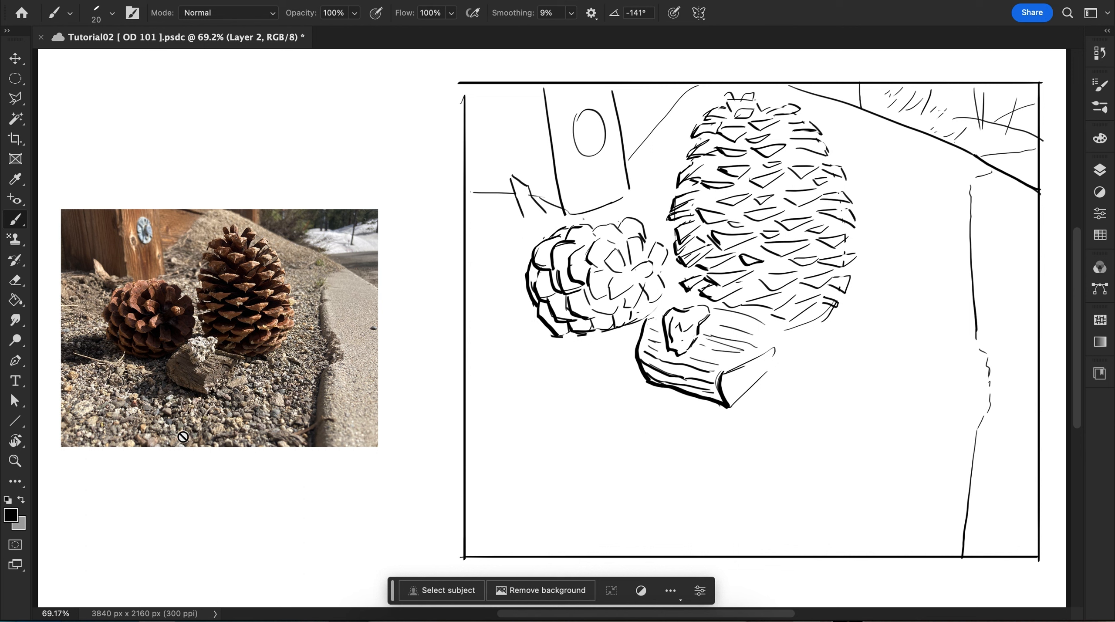
mouse_move(163, 434)
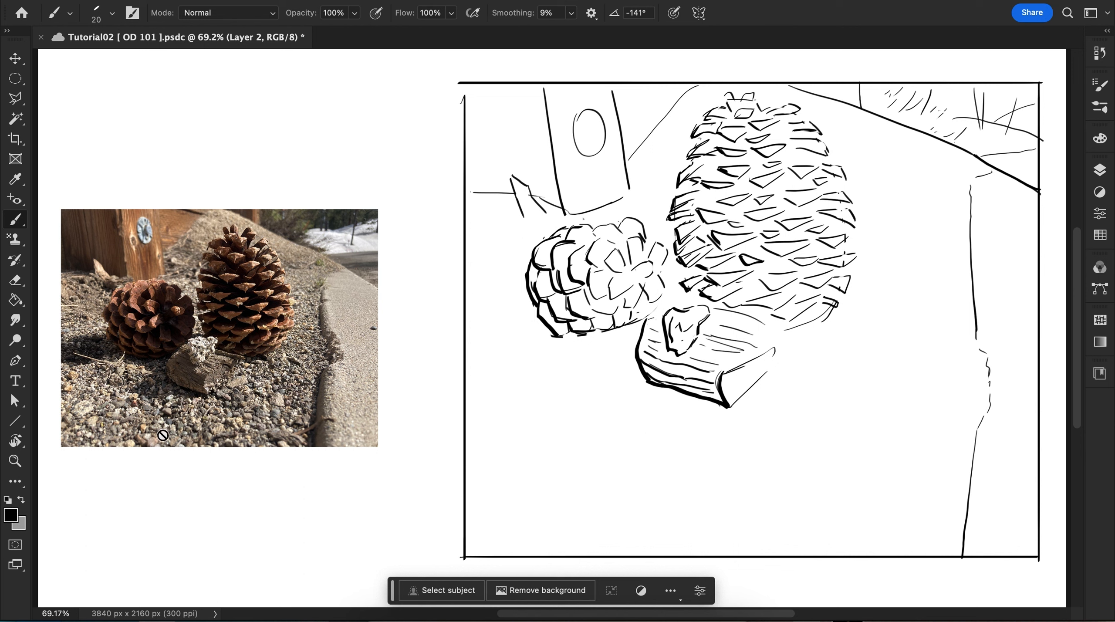
mouse_move(309, 374)
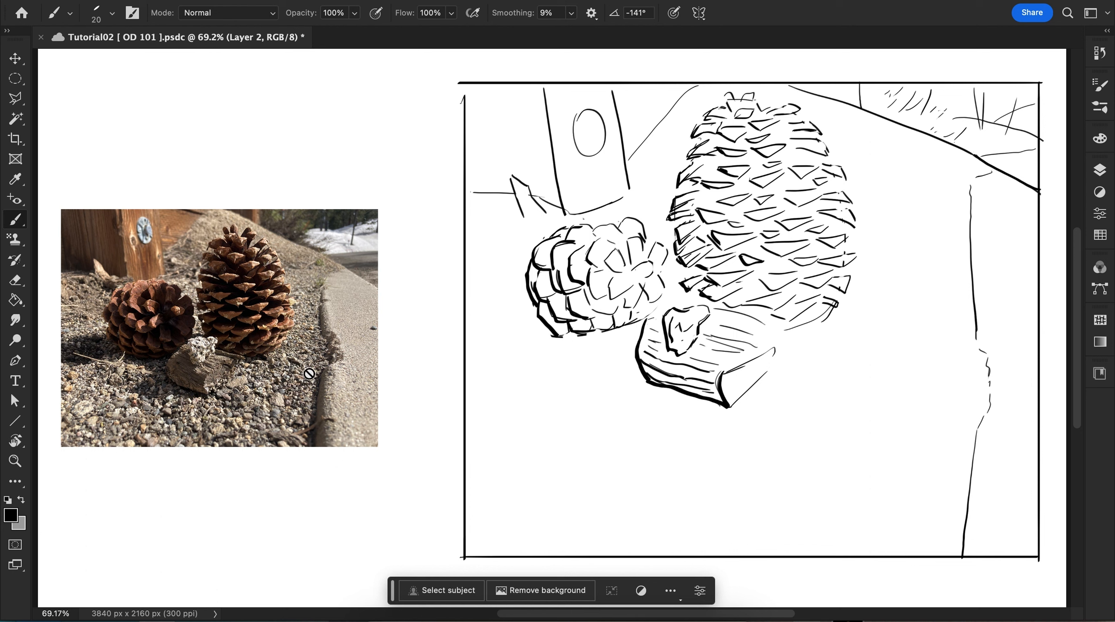
mouse_move(704, 363)
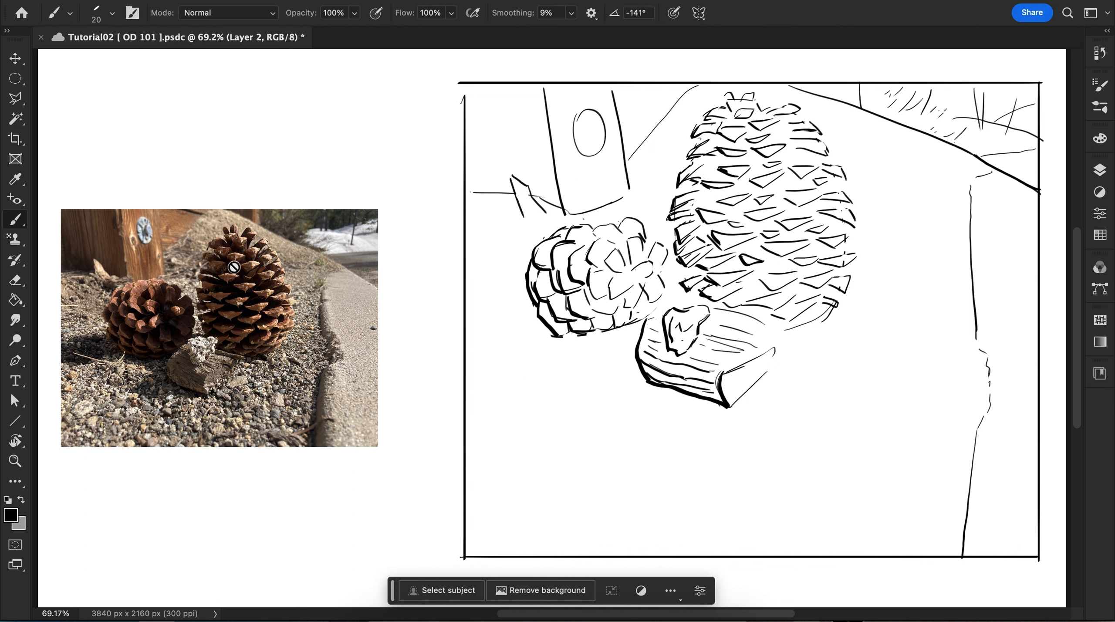
mouse_move(368, 368)
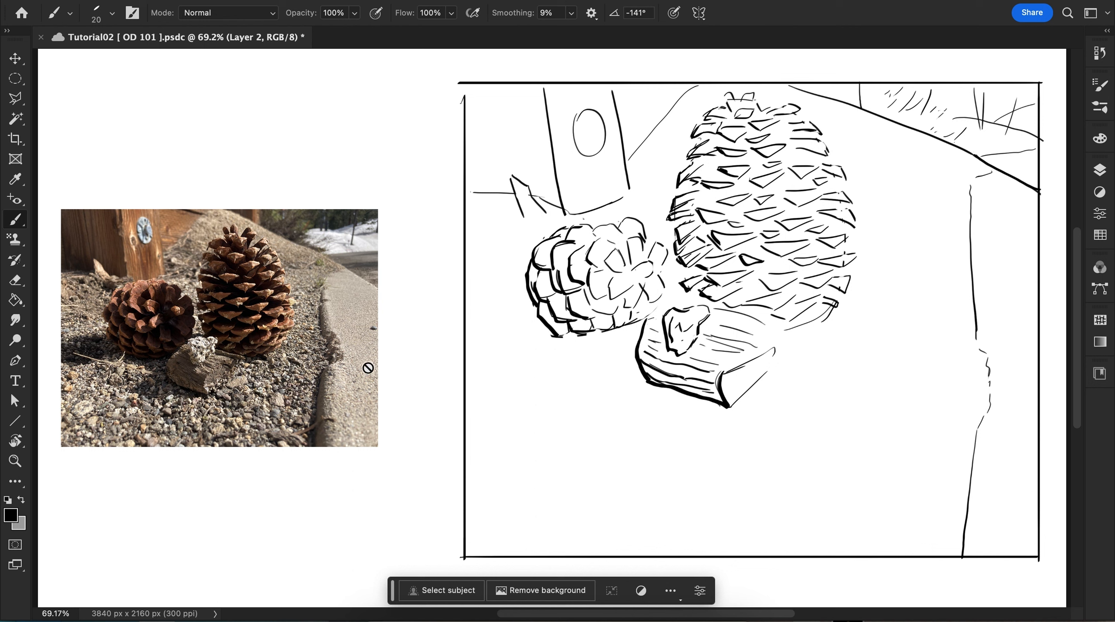
mouse_move(349, 394)
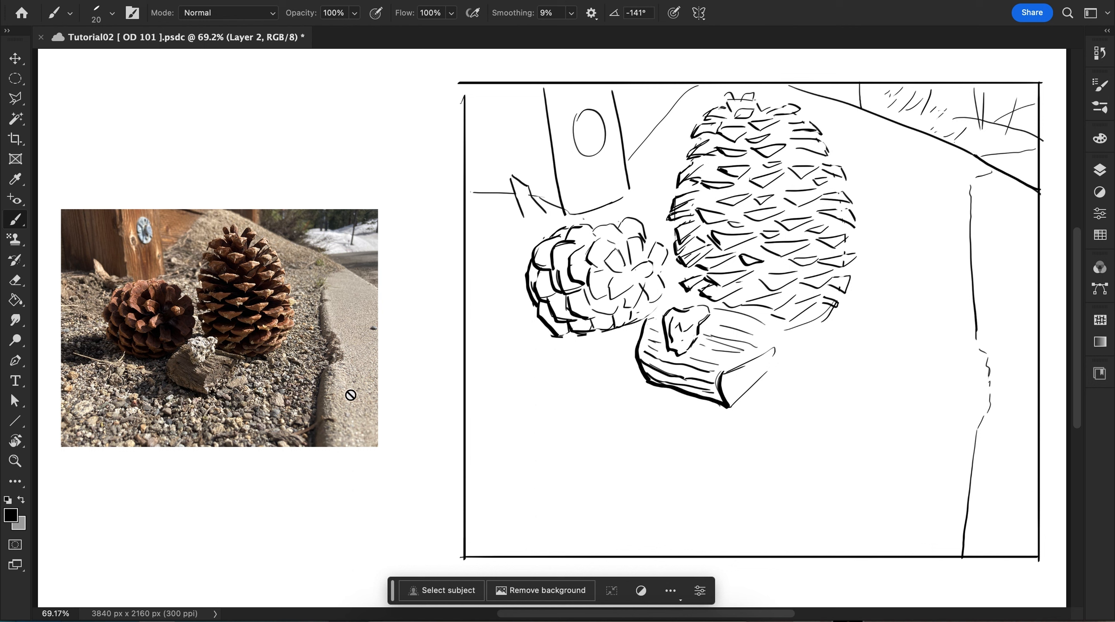
mouse_move(521, 356)
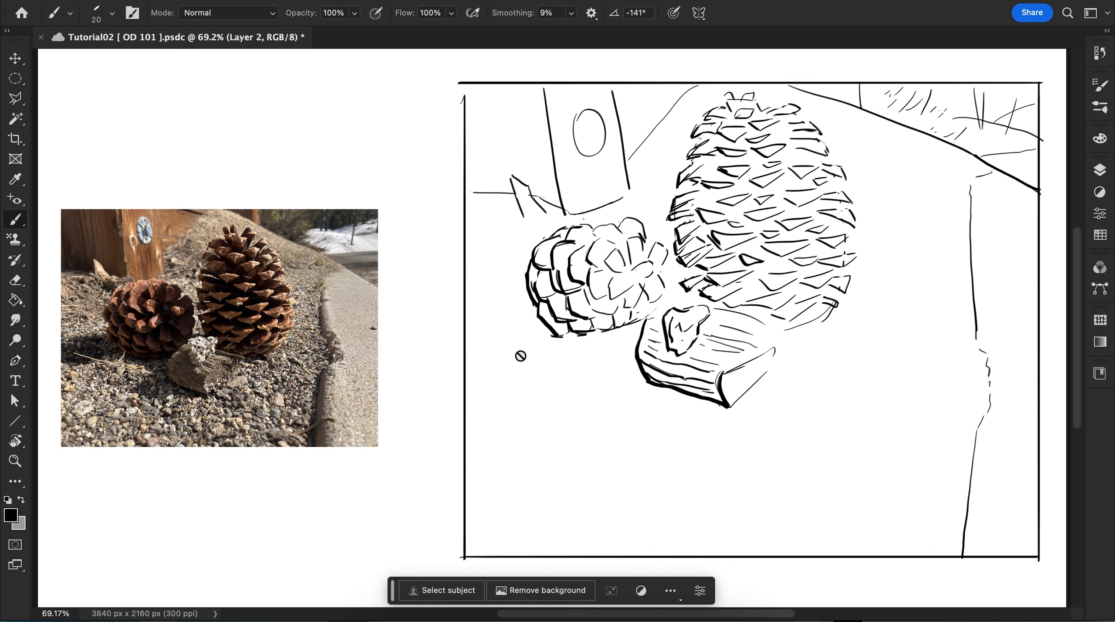
mouse_move(232, 277)
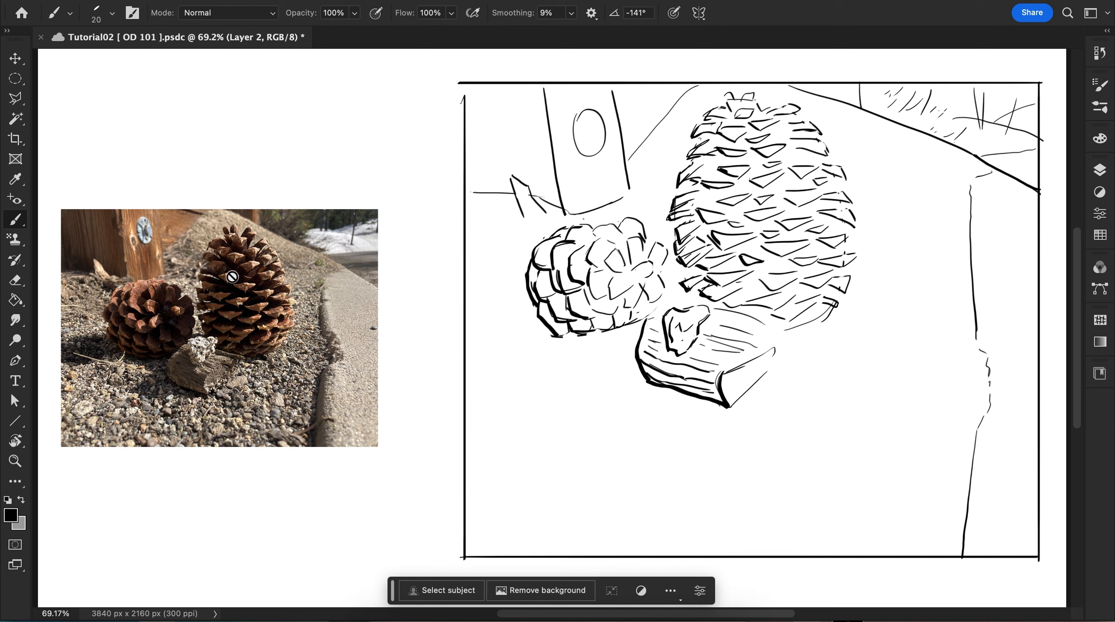
mouse_move(254, 309)
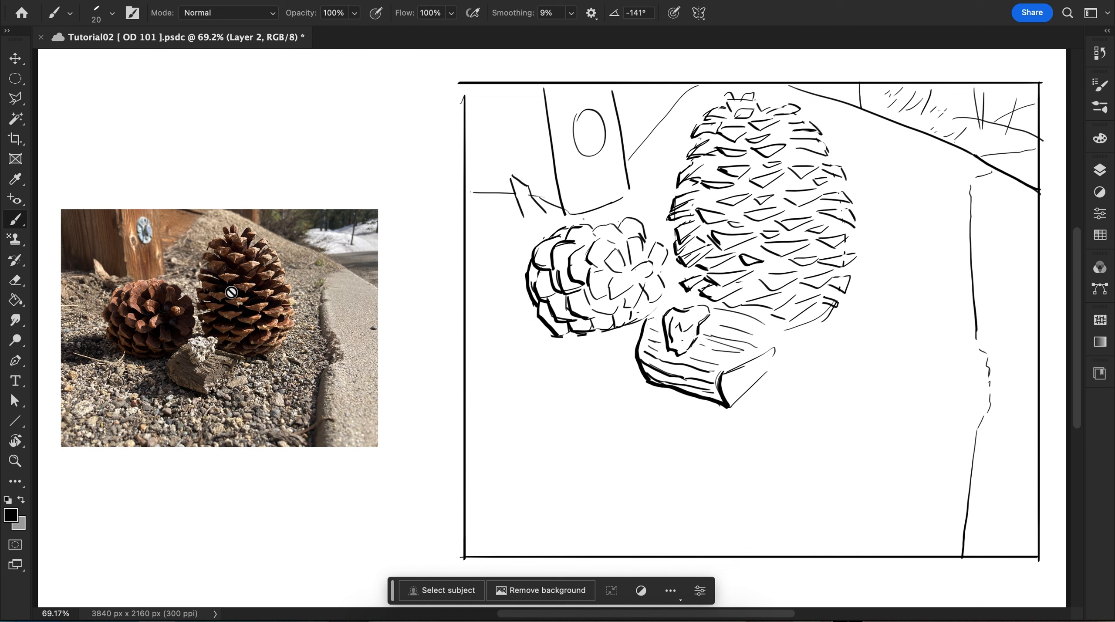
mouse_move(223, 275)
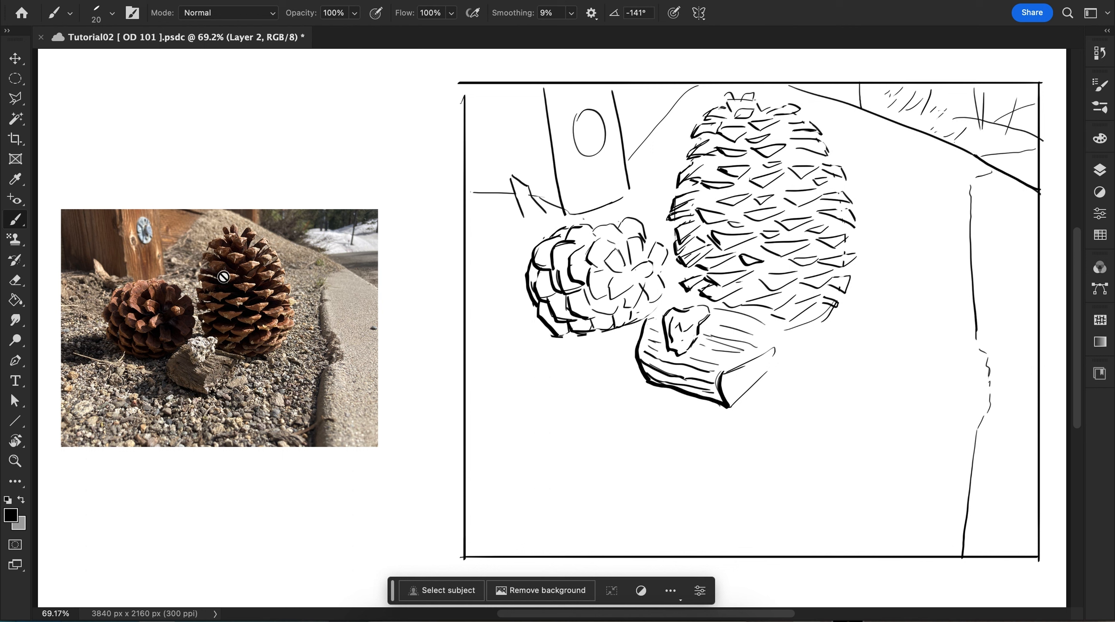
mouse_move(358, 236)
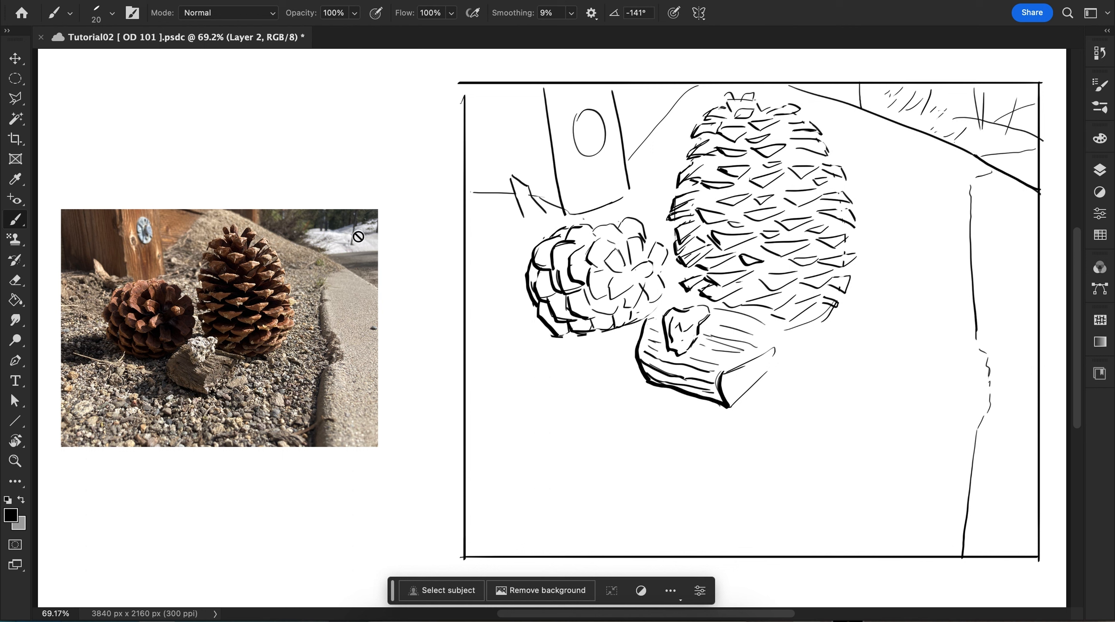
mouse_move(307, 263)
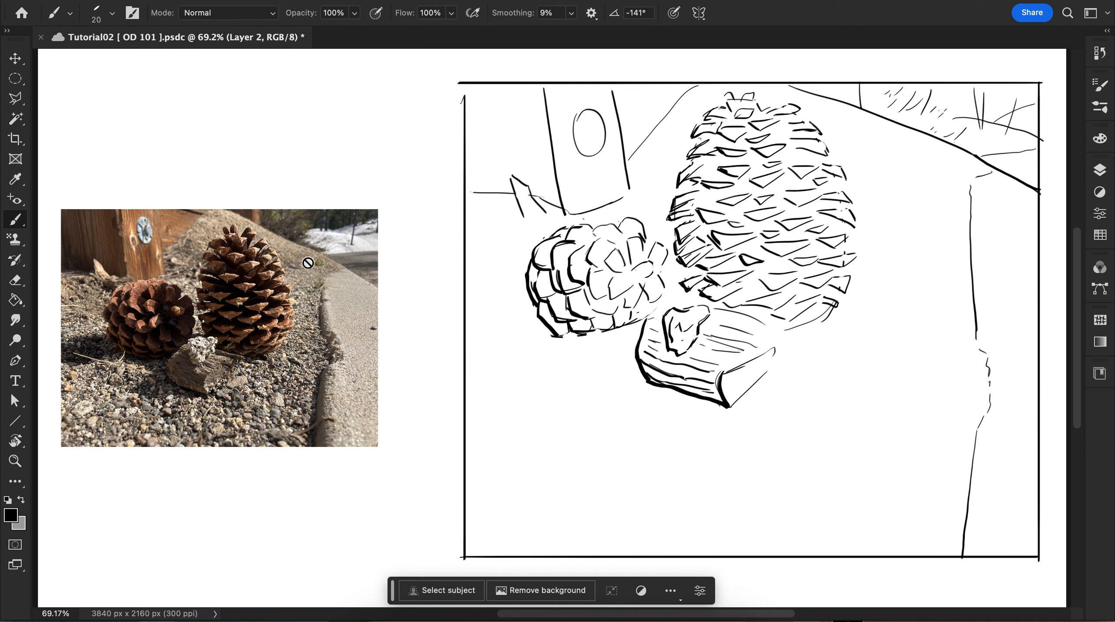
mouse_move(324, 242)
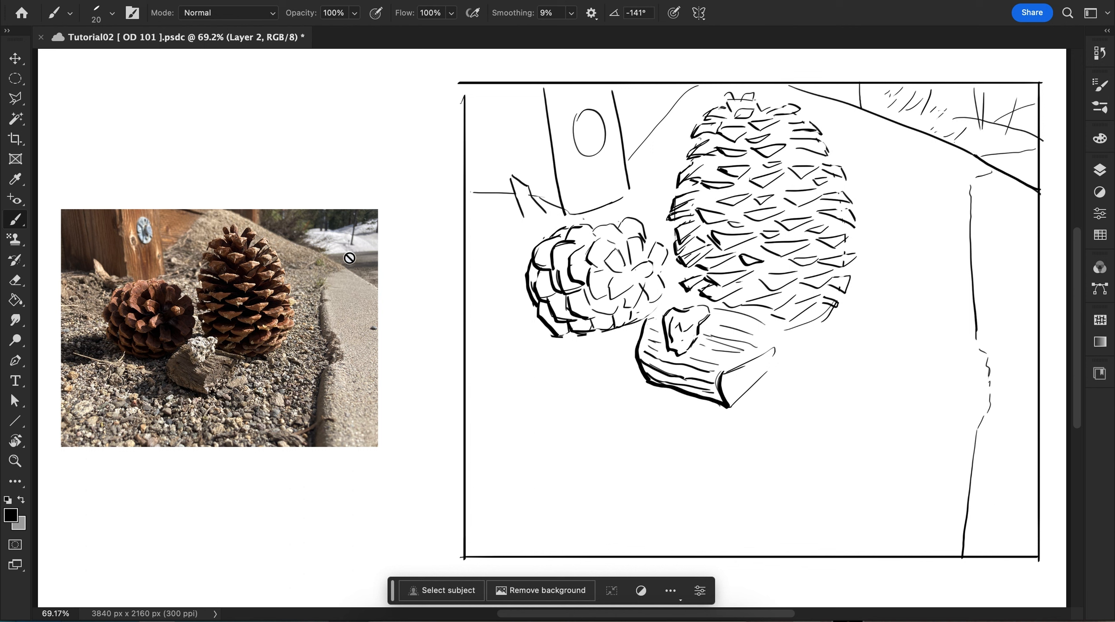
mouse_move(342, 243)
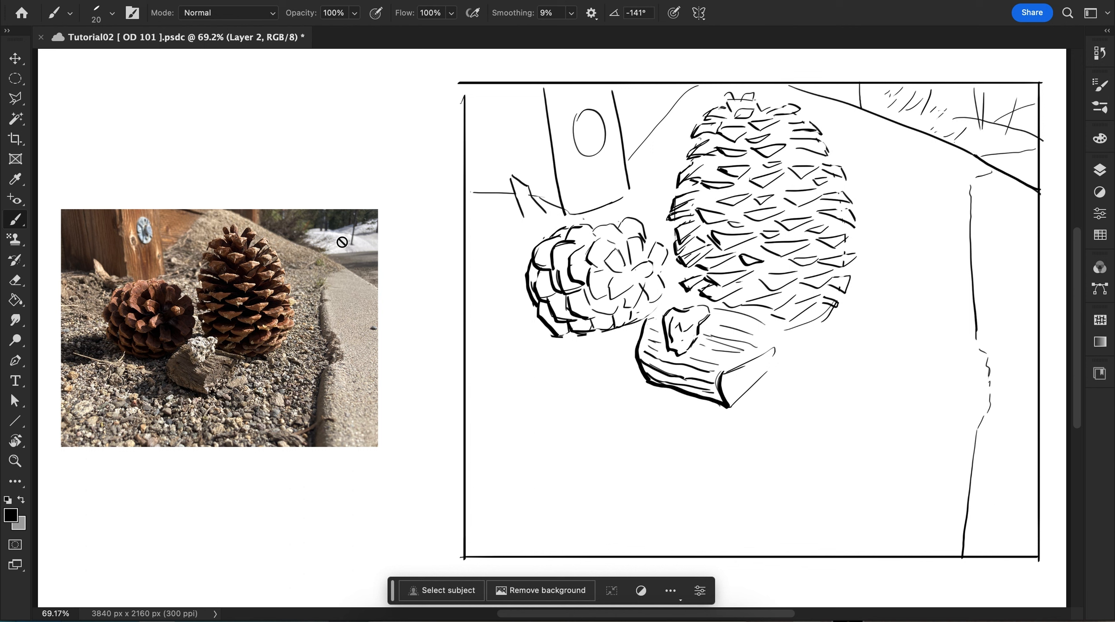
mouse_move(423, 304)
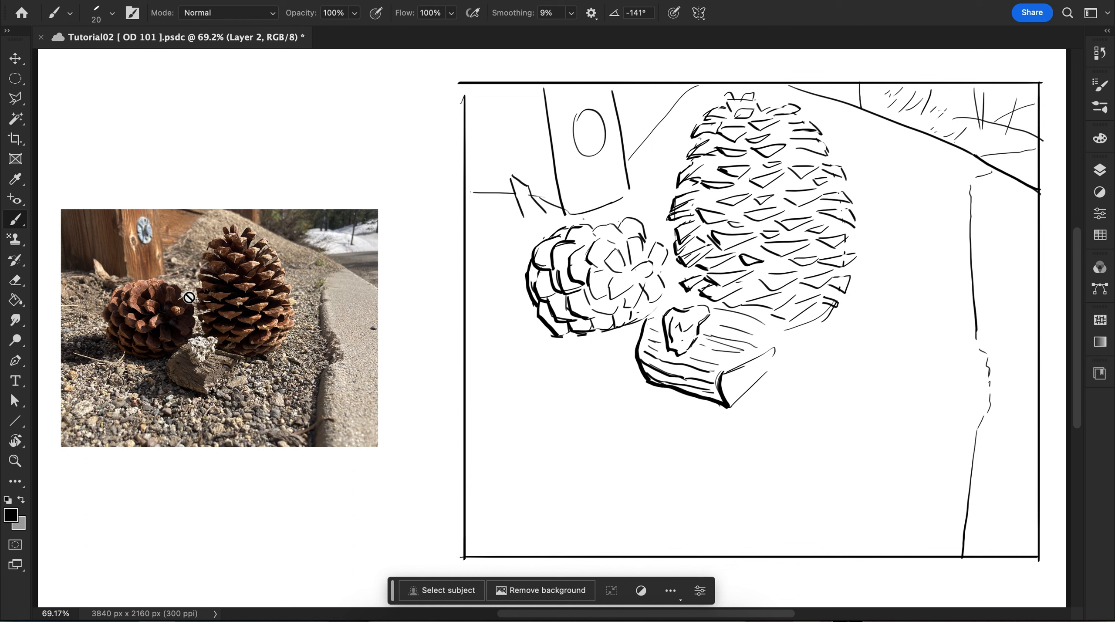
mouse_move(156, 329)
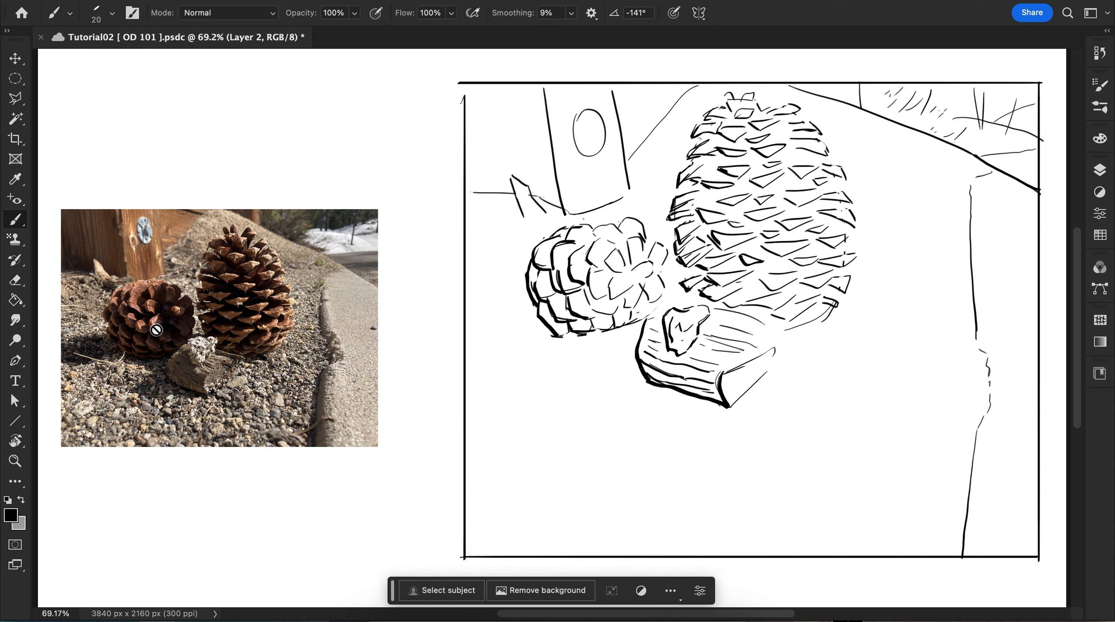
mouse_move(249, 301)
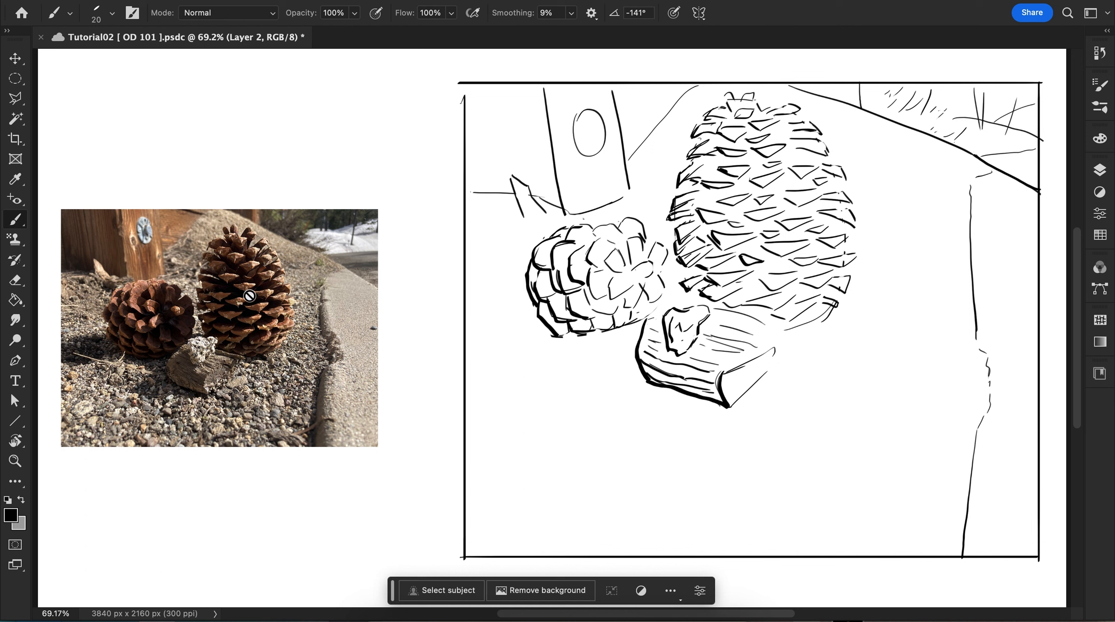
mouse_move(270, 299)
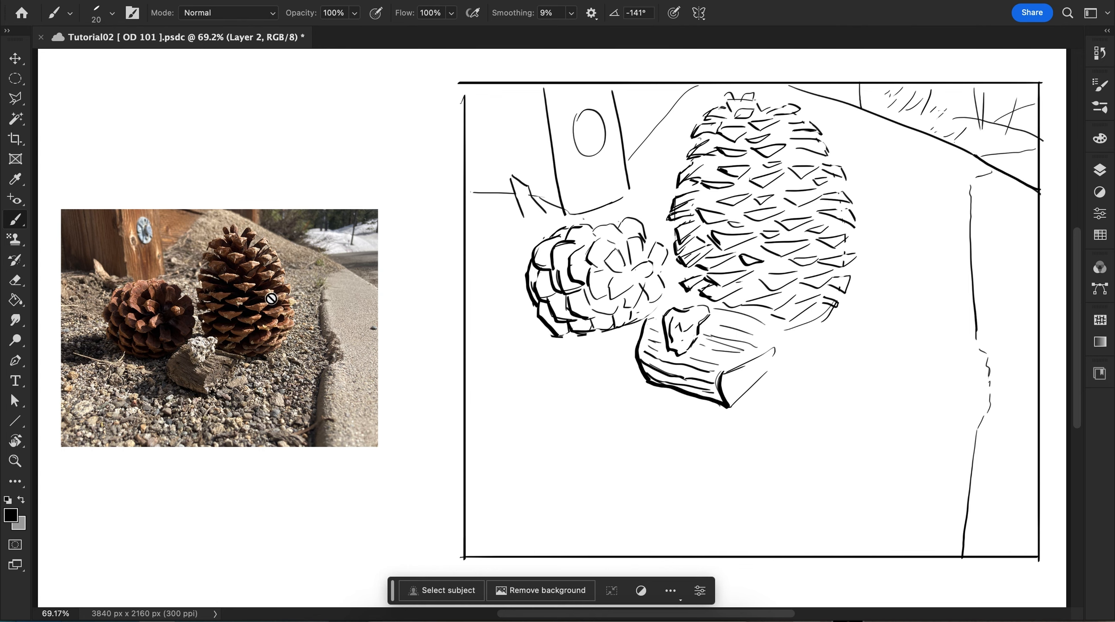
mouse_move(249, 279)
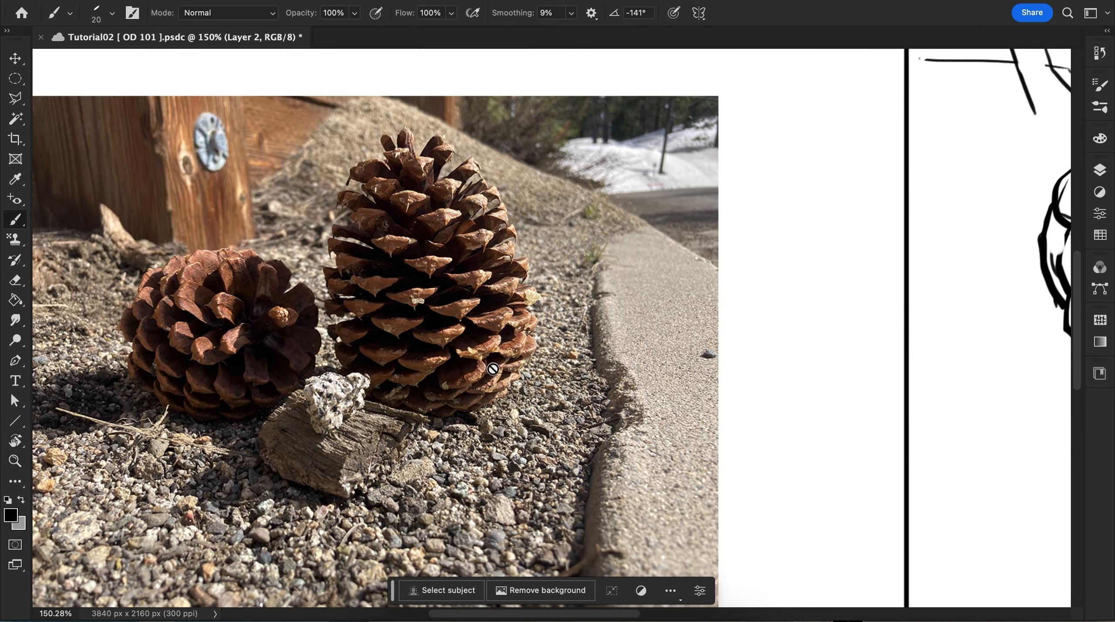
mouse_move(436, 333)
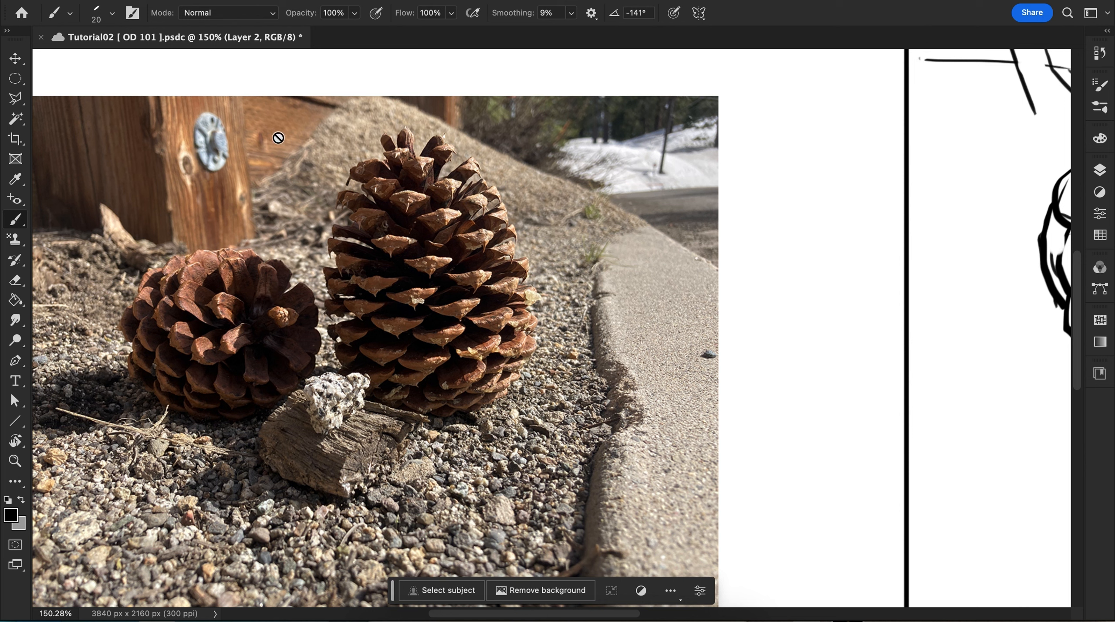
mouse_move(366, 224)
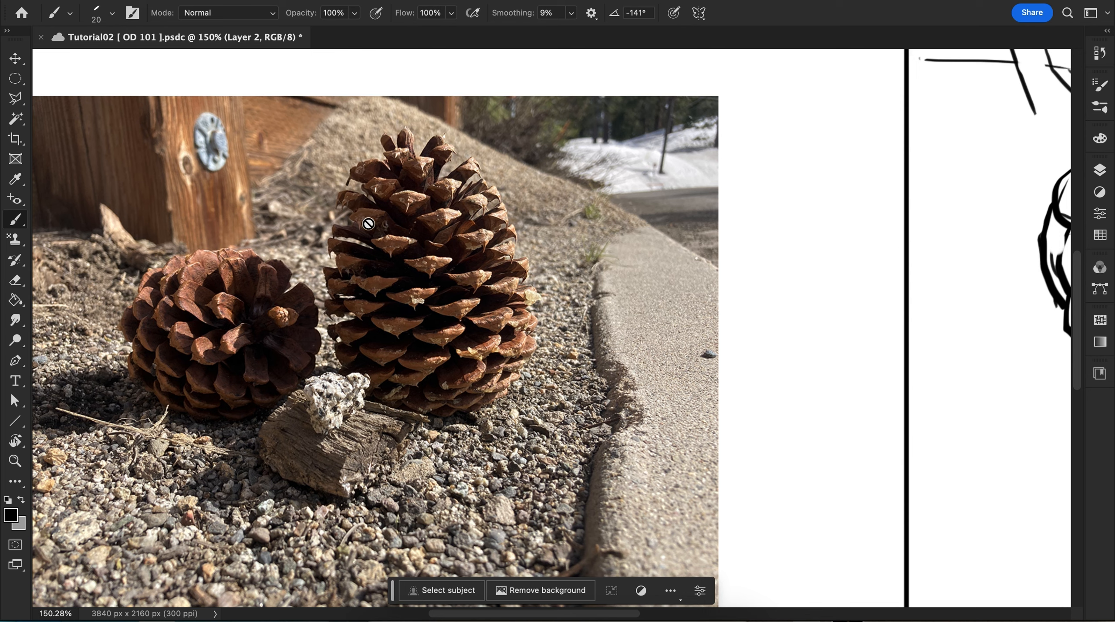